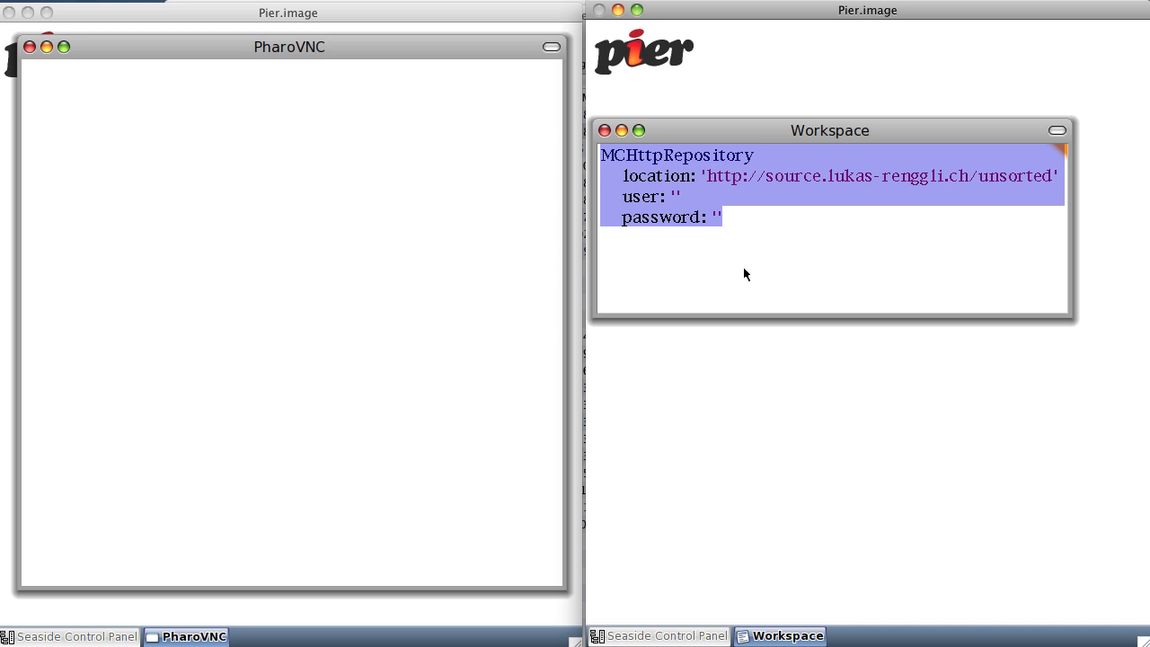
mouse_move(771, 239)
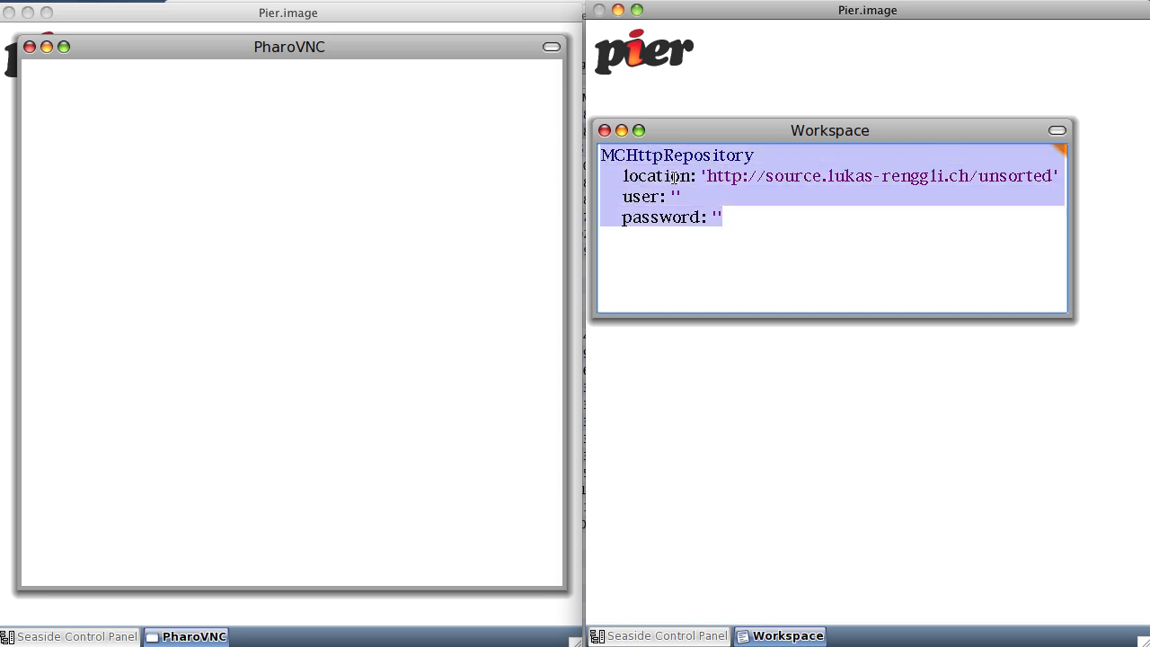
- Select and copy the MCHttpRepository definition for the unsorted repository from the Workspace
click(718, 216)
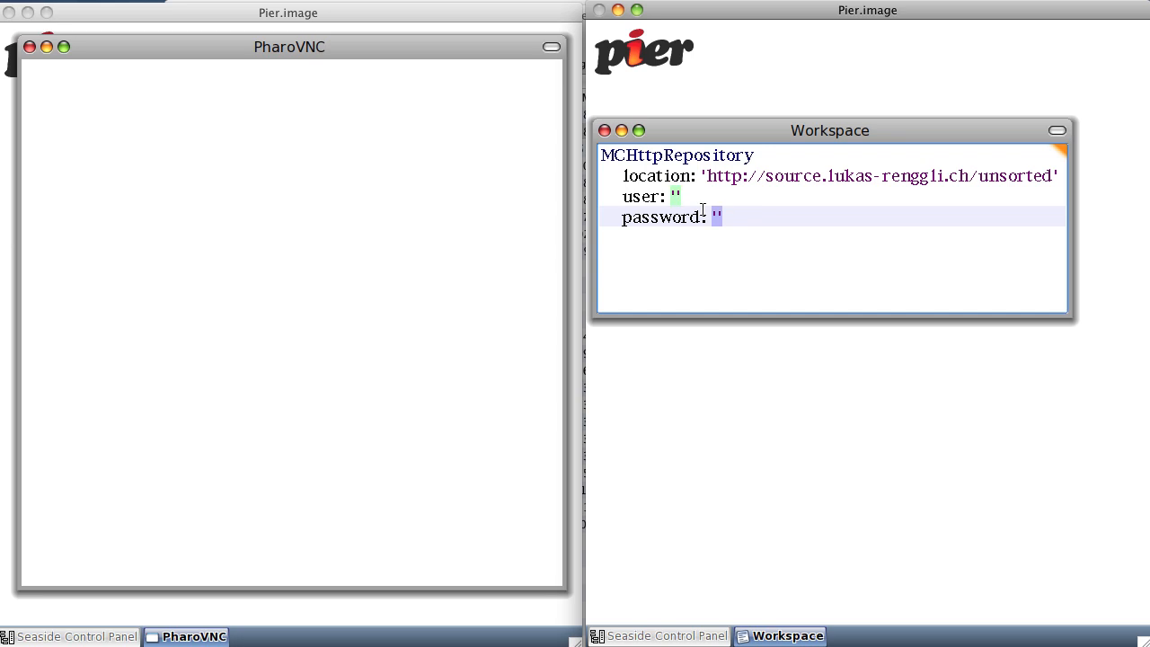
key(cmd+a)
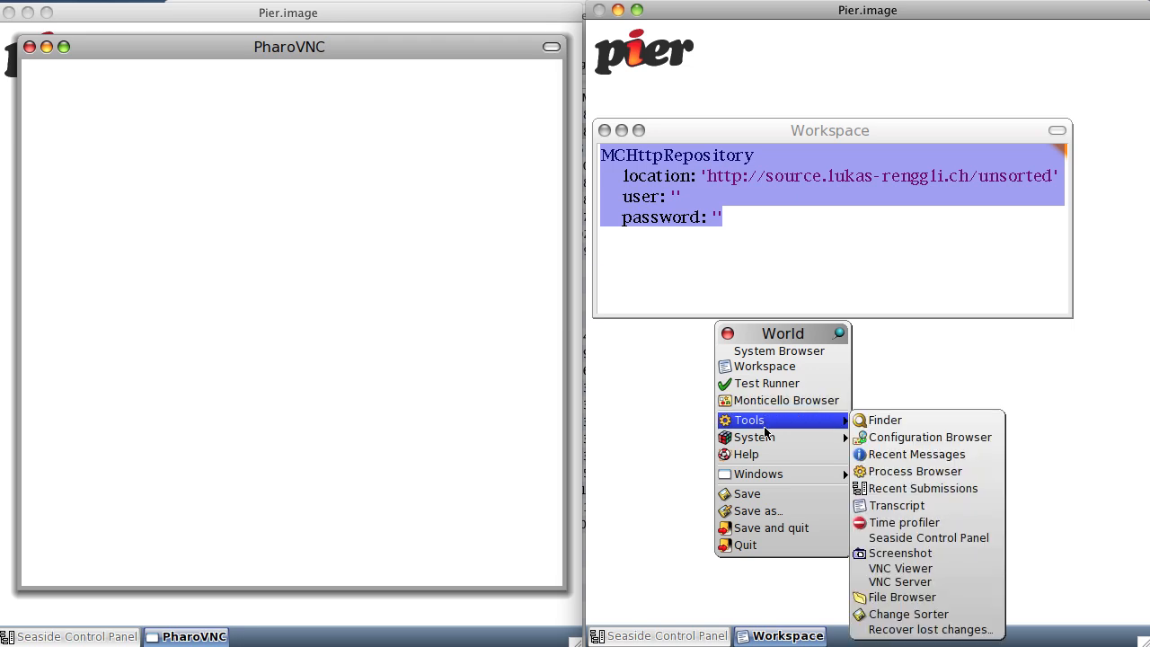
click(785, 399)
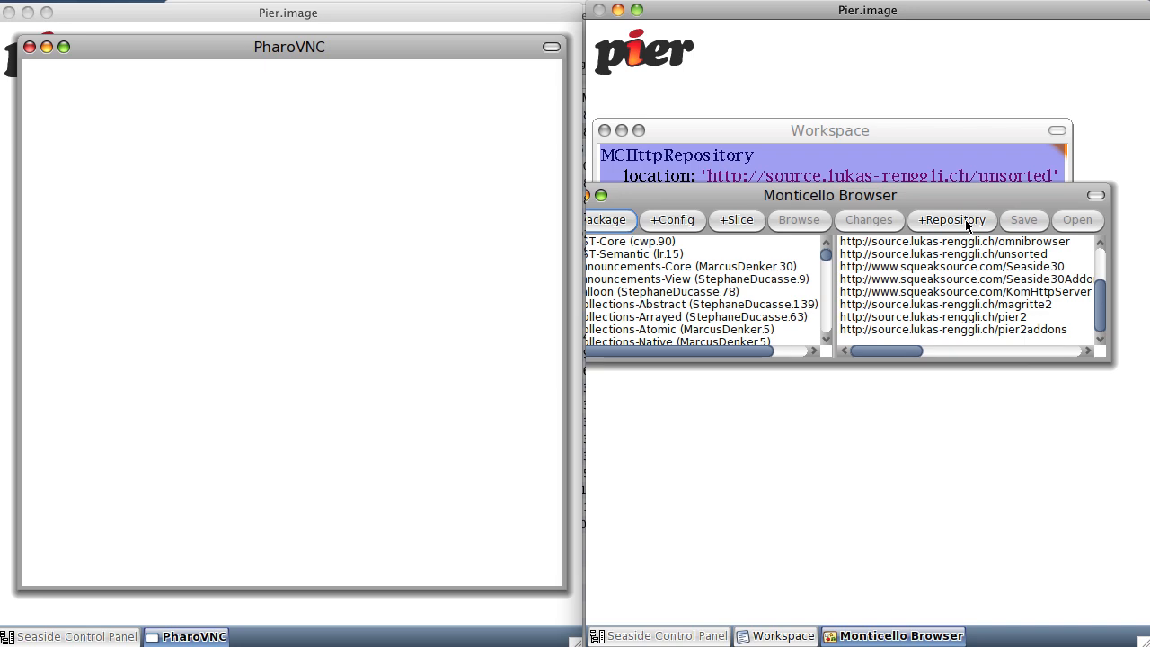
mouse_move(967, 223)
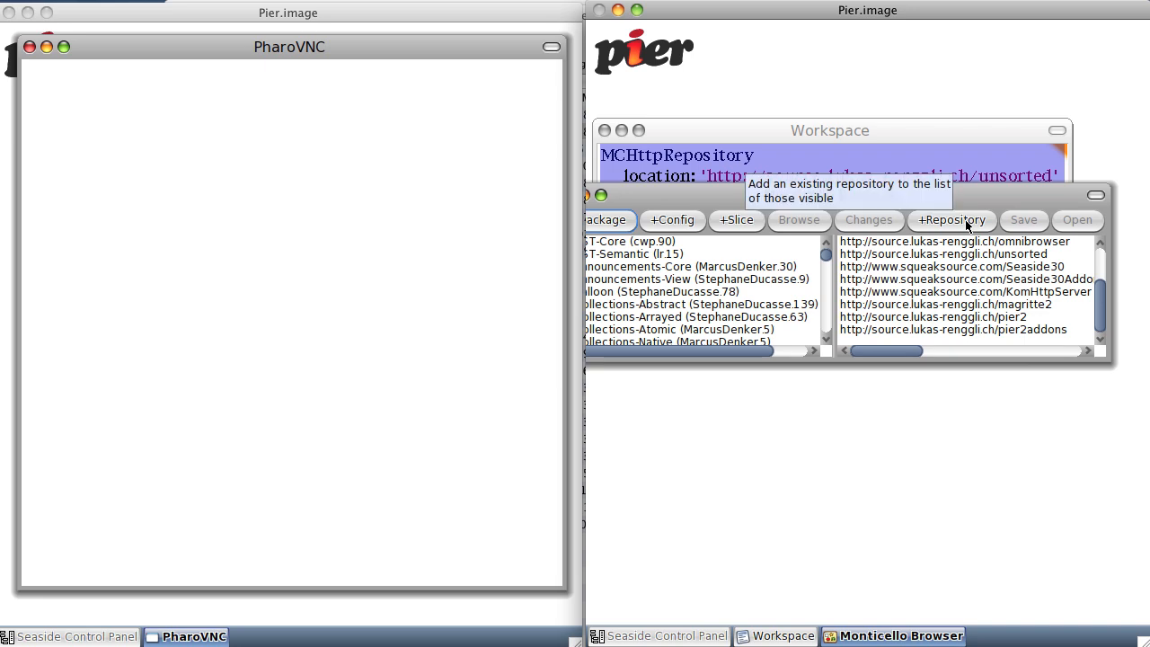
click(950, 219)
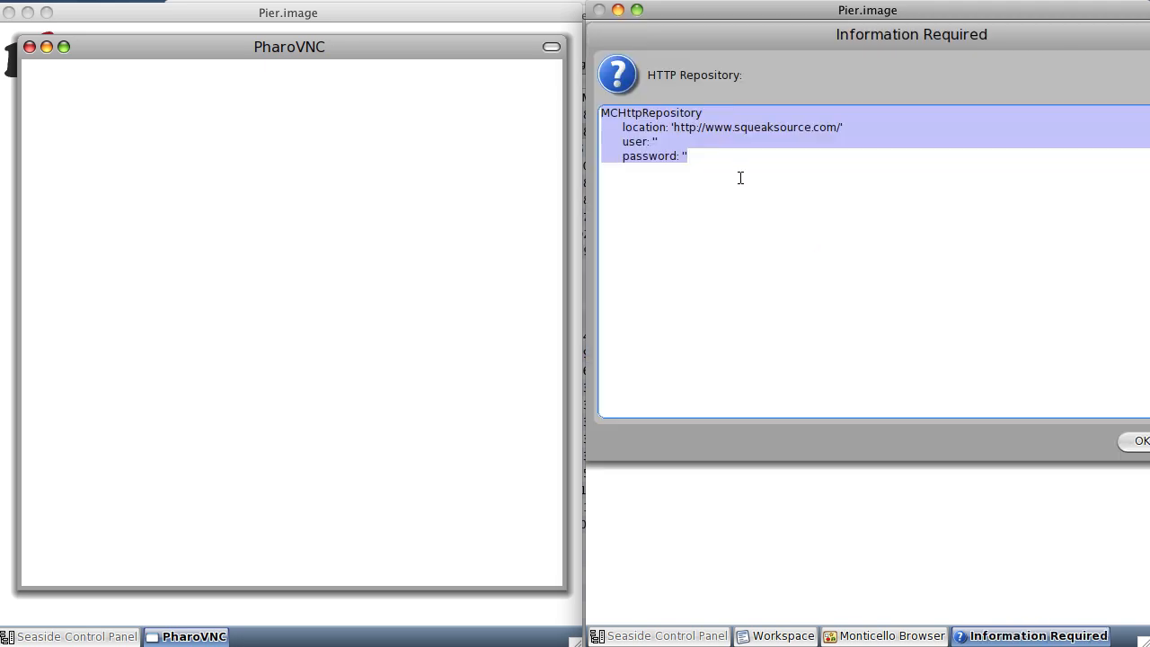
text(http://source.lukas-renggli.ch/unsorted)
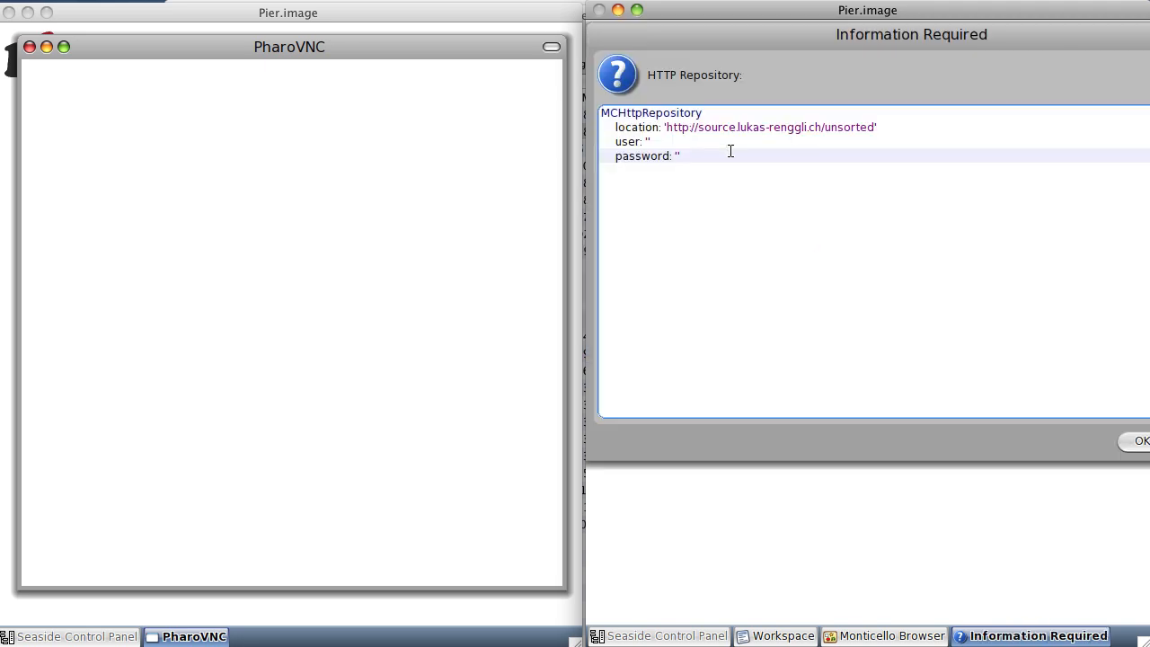
mouse_move(1105, 436)
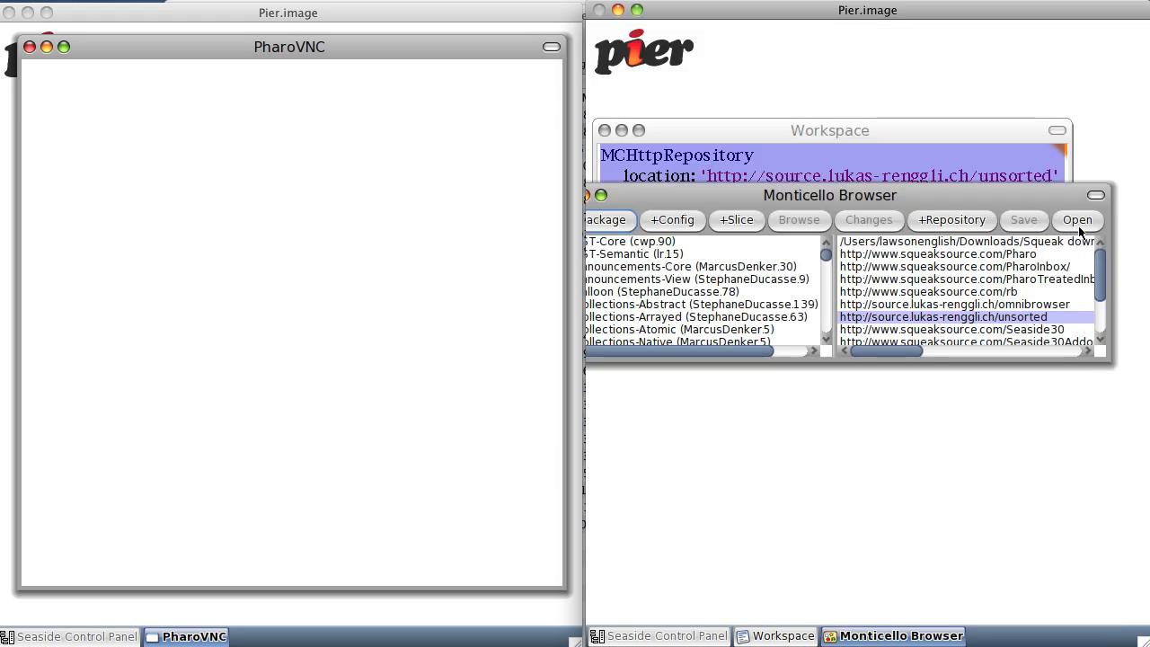
- Browse the unsorted repository and choose the newest RFB package version
click(1077, 219)
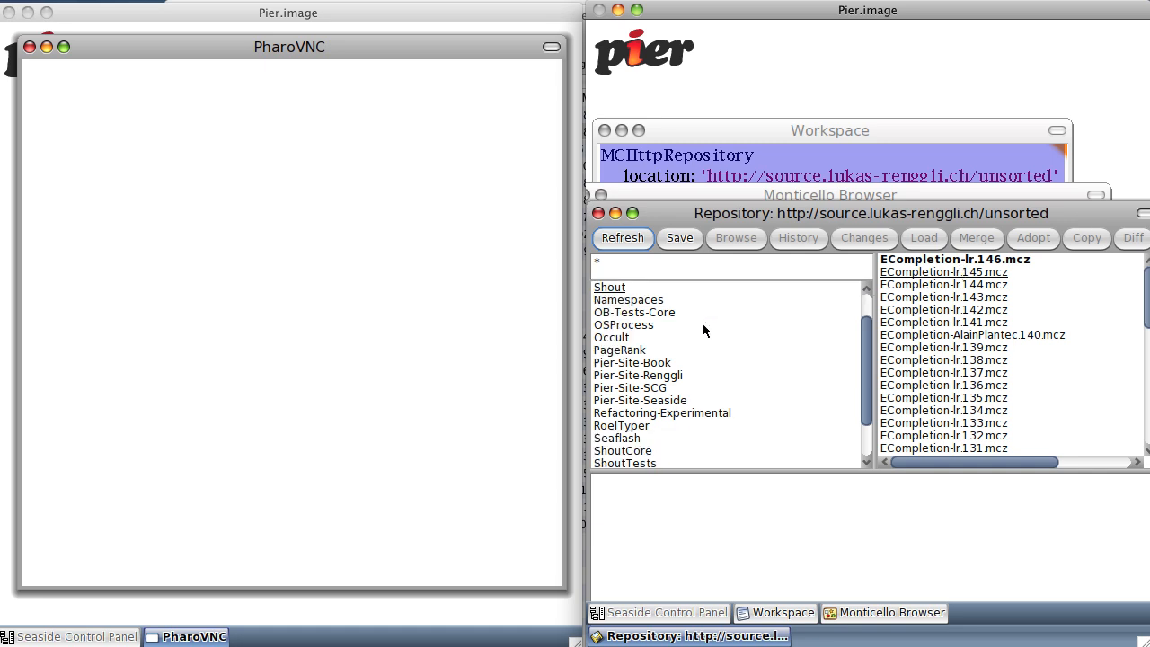
scroll(down, 3)
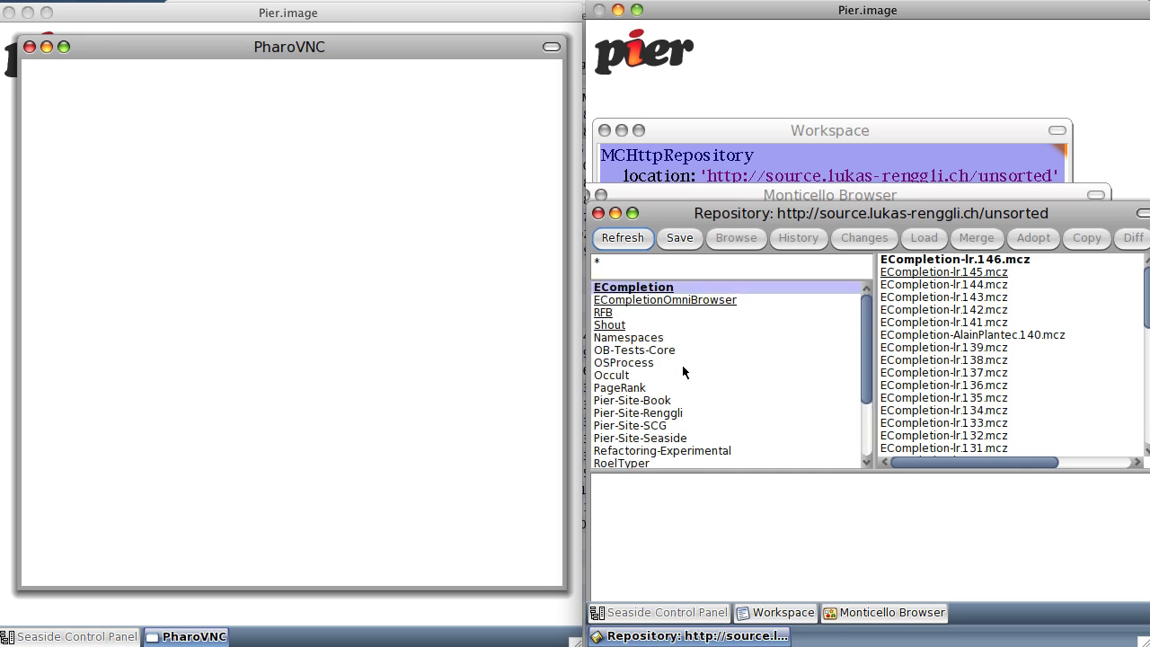
click(604, 312)
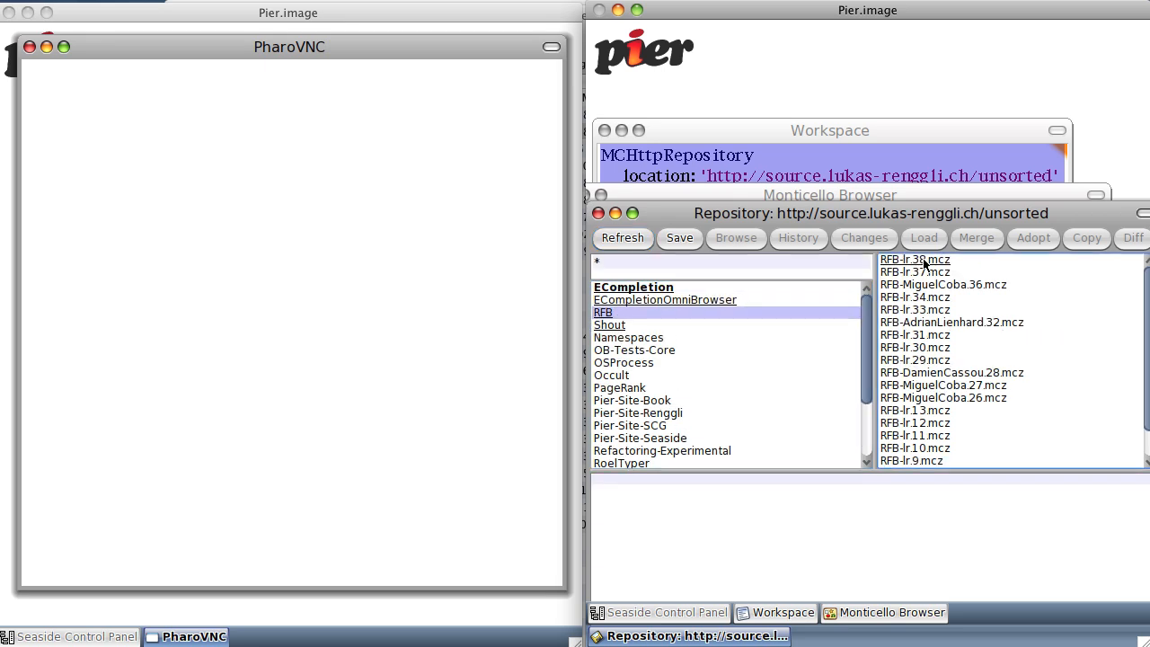
click(914, 258)
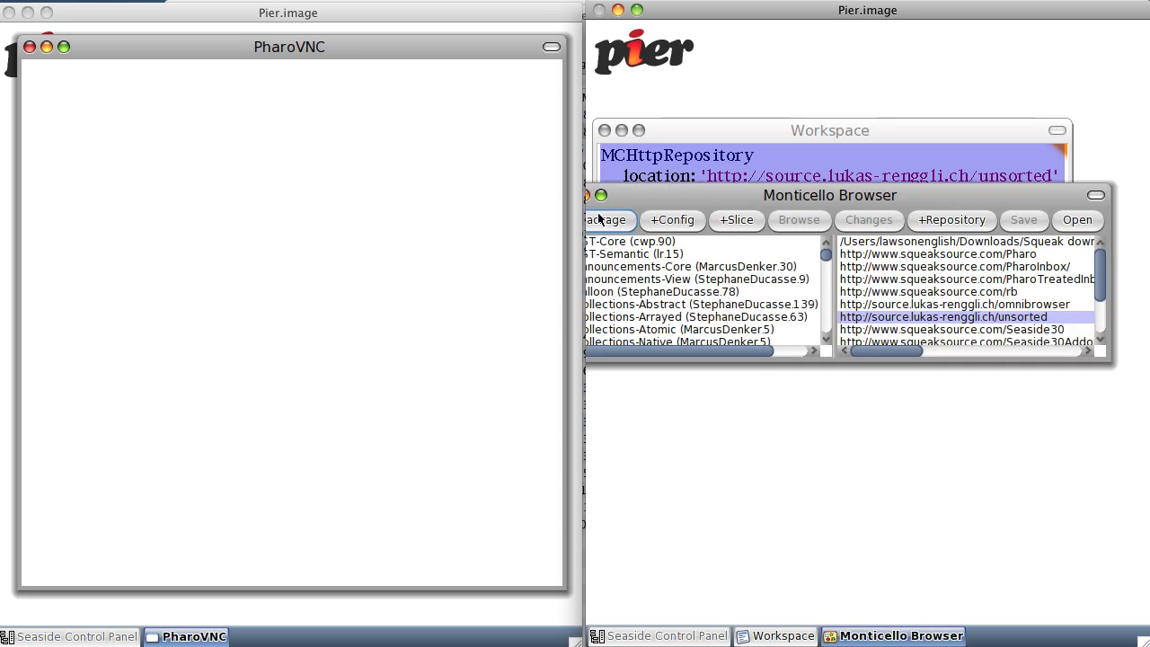
- Clear the tool windows from the Pier image desktop and bring up the World menu
drag(830, 194, 942, 190)
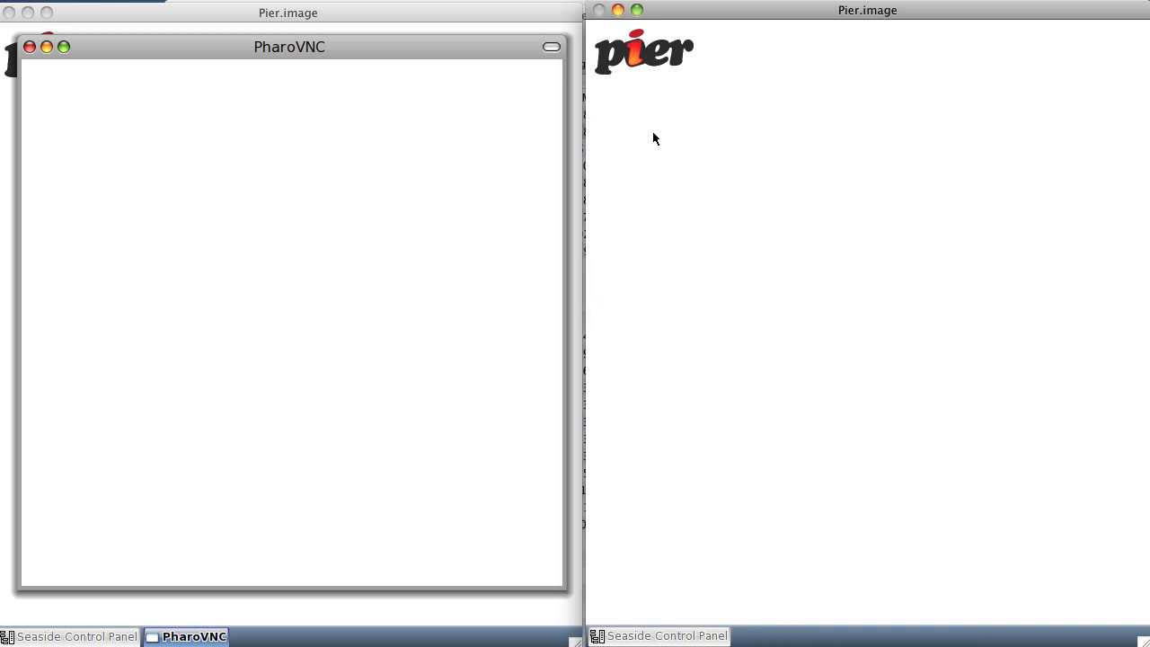
mouse_move(747, 129)
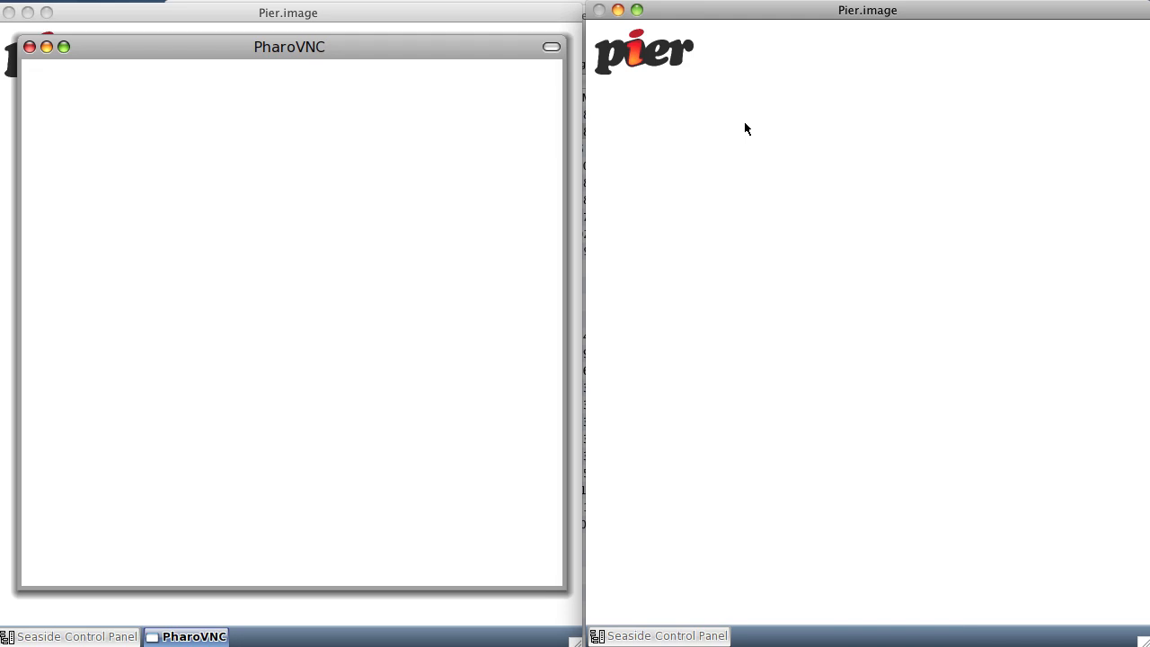
click(747, 129)
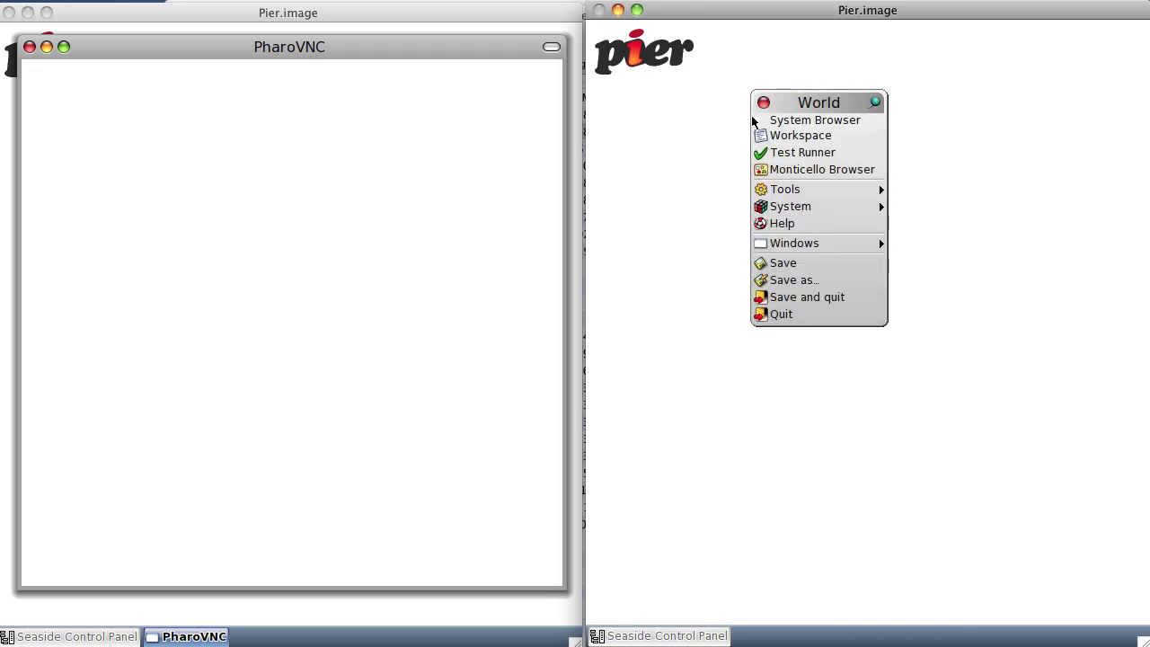
mouse_move(839, 226)
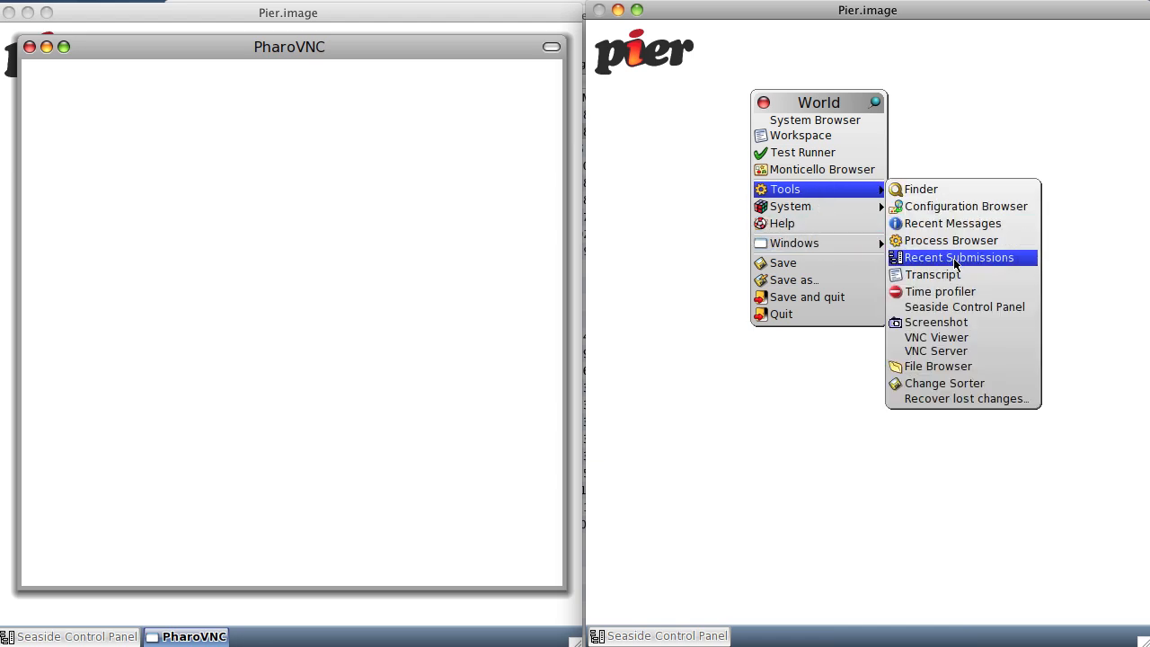
mouse_move(948, 359)
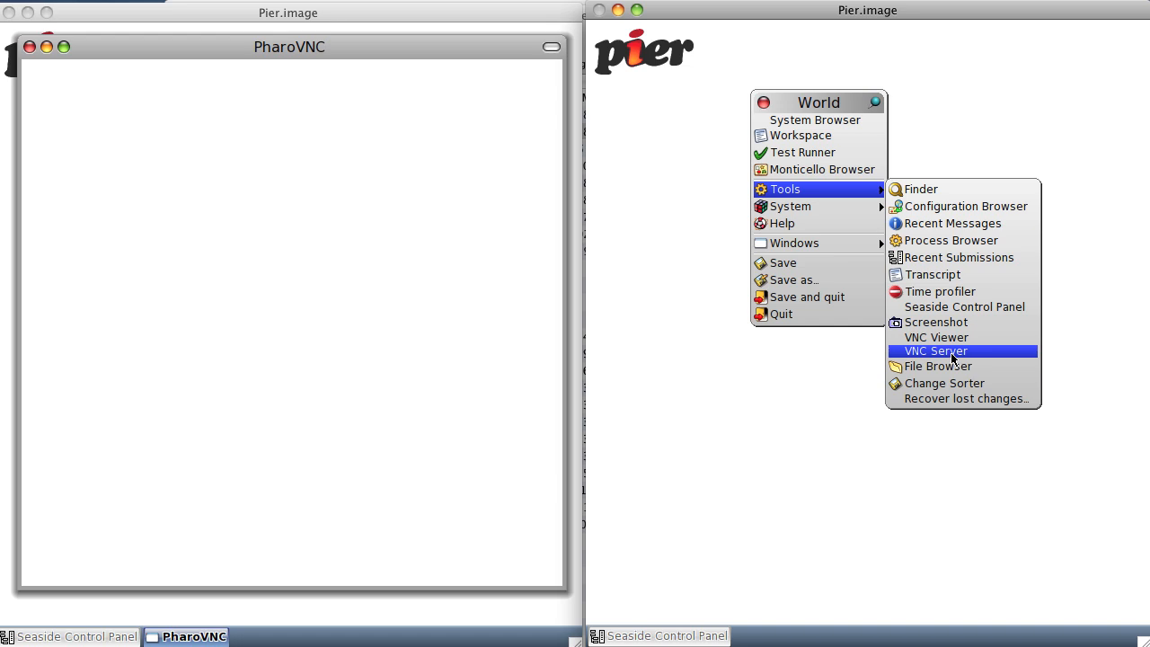
- Start the RFB VNC server on display number 0 from the VNC Server controls
click(934, 350)
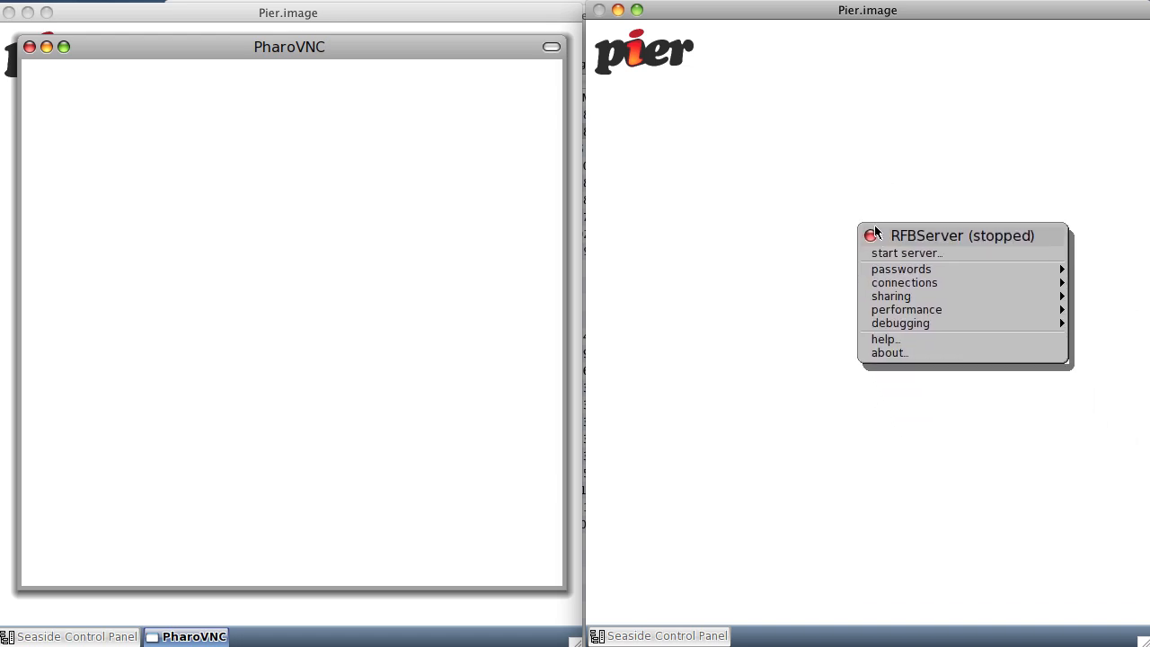
click(905, 251)
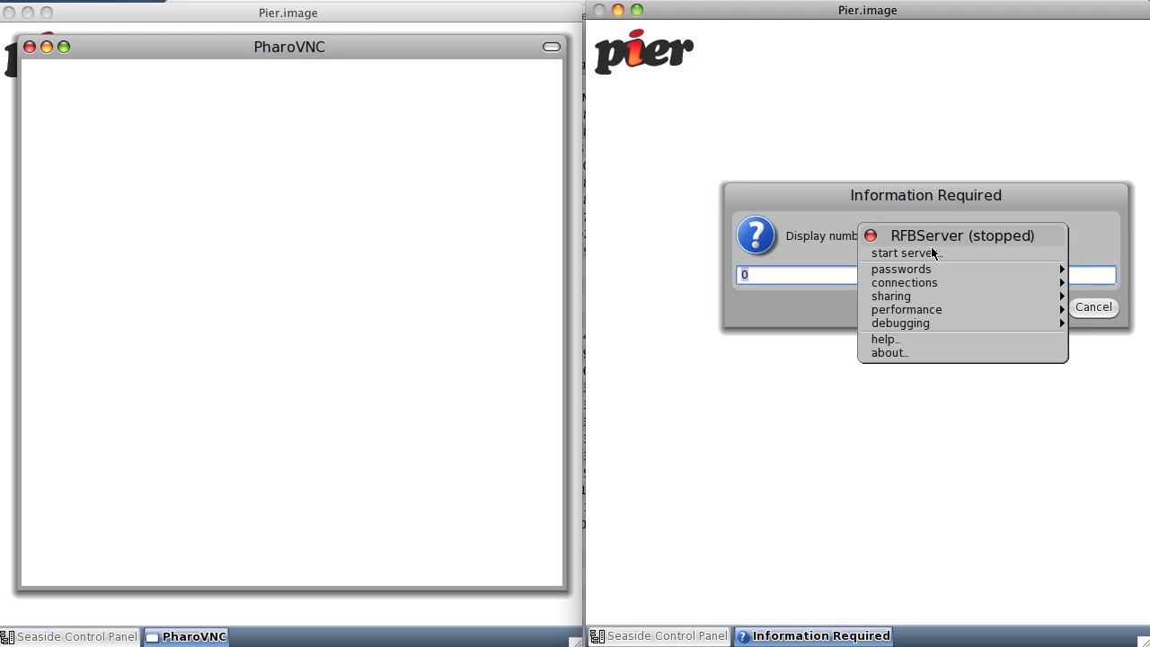
mouse_move(912, 356)
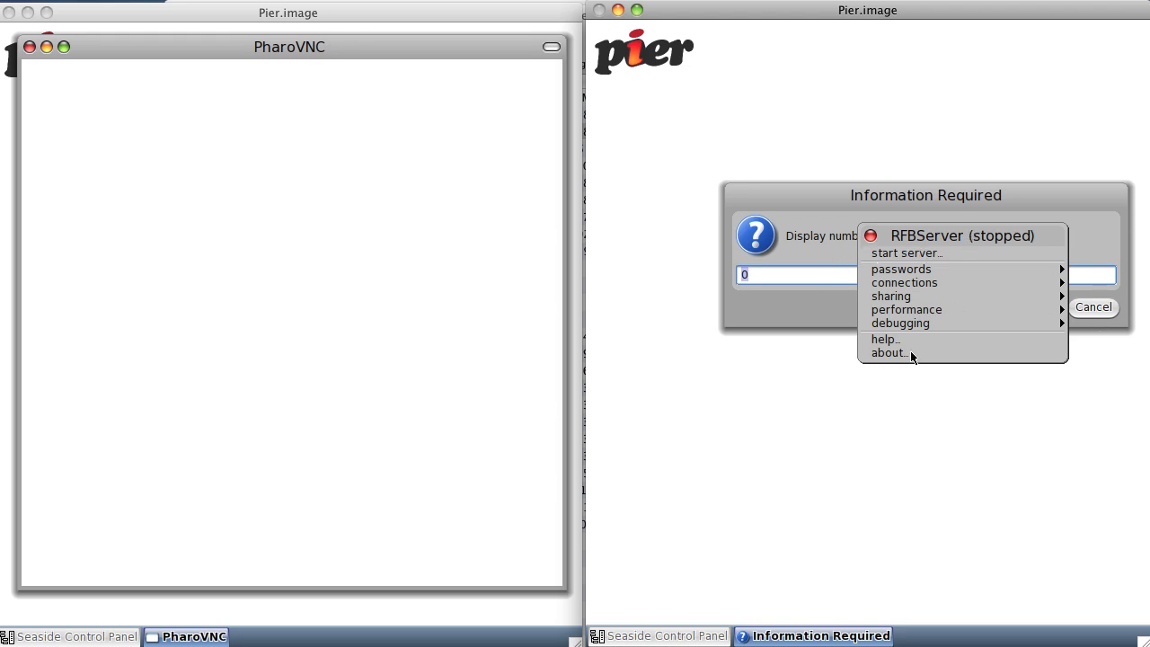
mouse_move(920, 202)
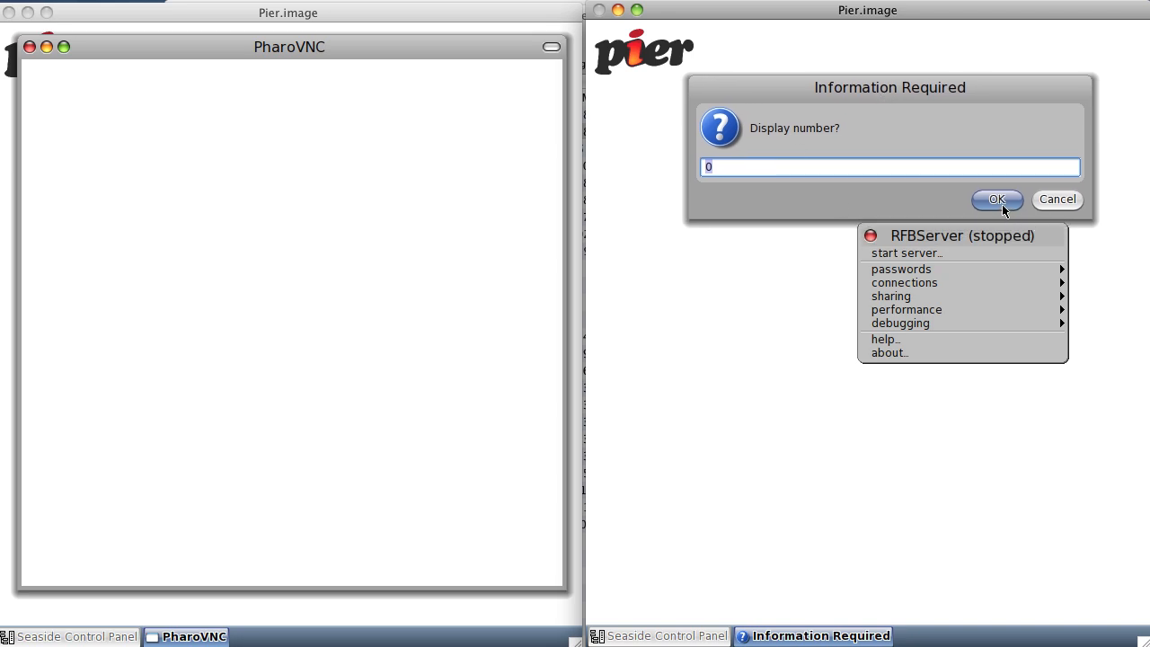
click(995, 198)
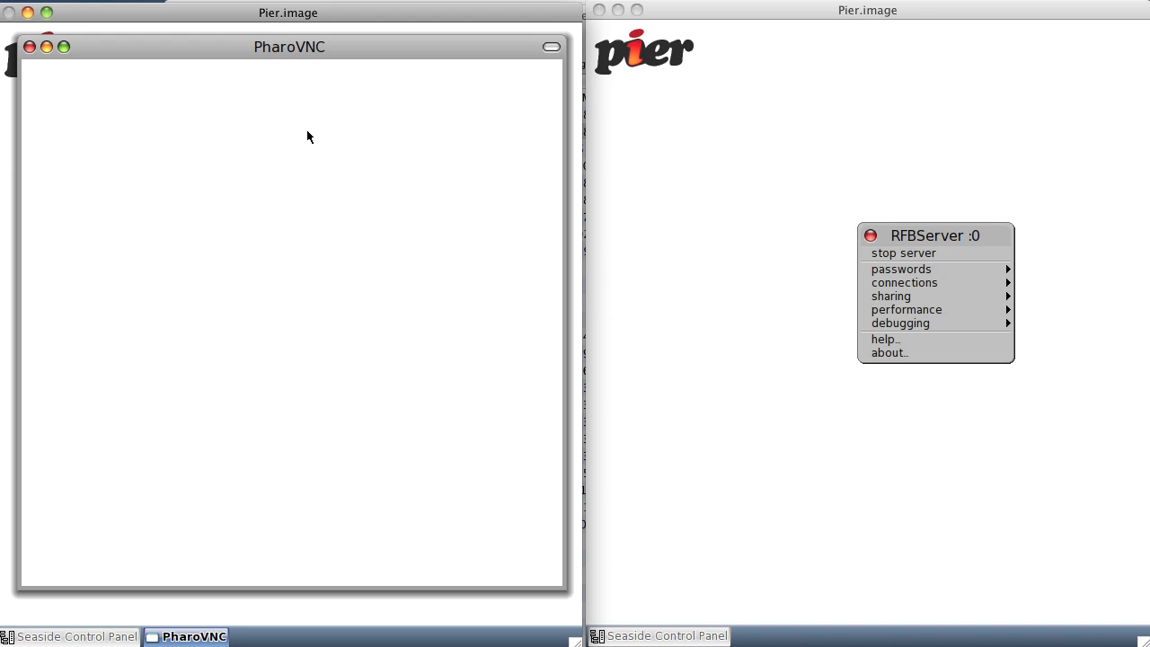
mouse_move(302, 131)
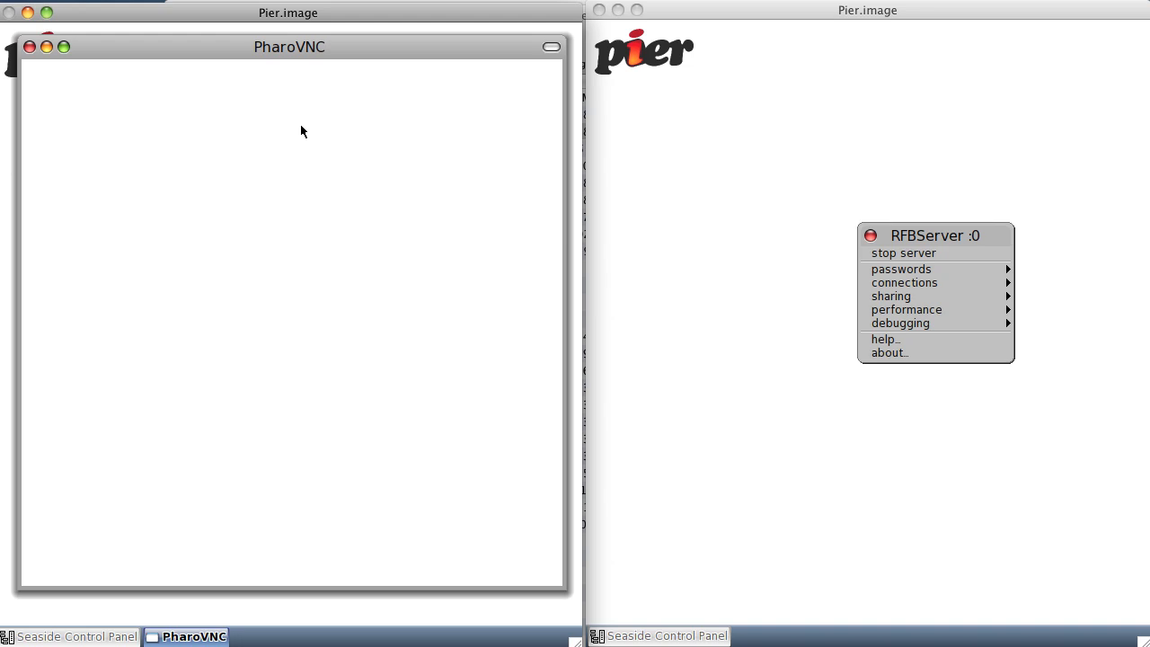
mouse_move(550, 47)
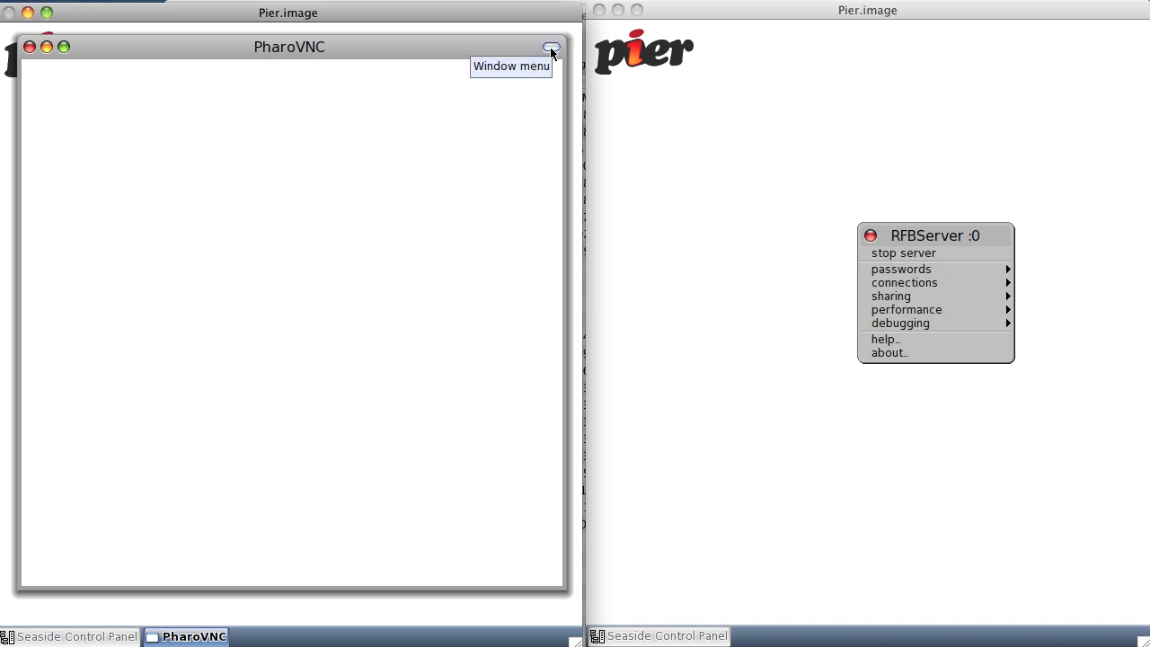
- Connect the PharoVNC viewer to the server at localhost:0, reaching the password prompt
click(548, 46)
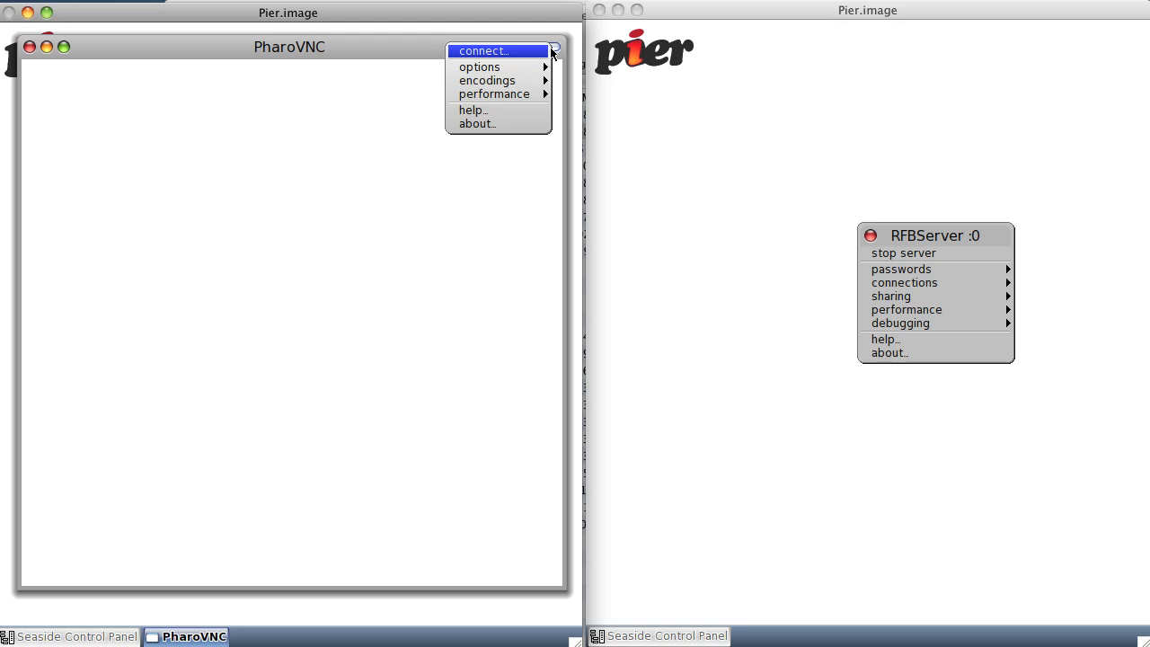
click(493, 51)
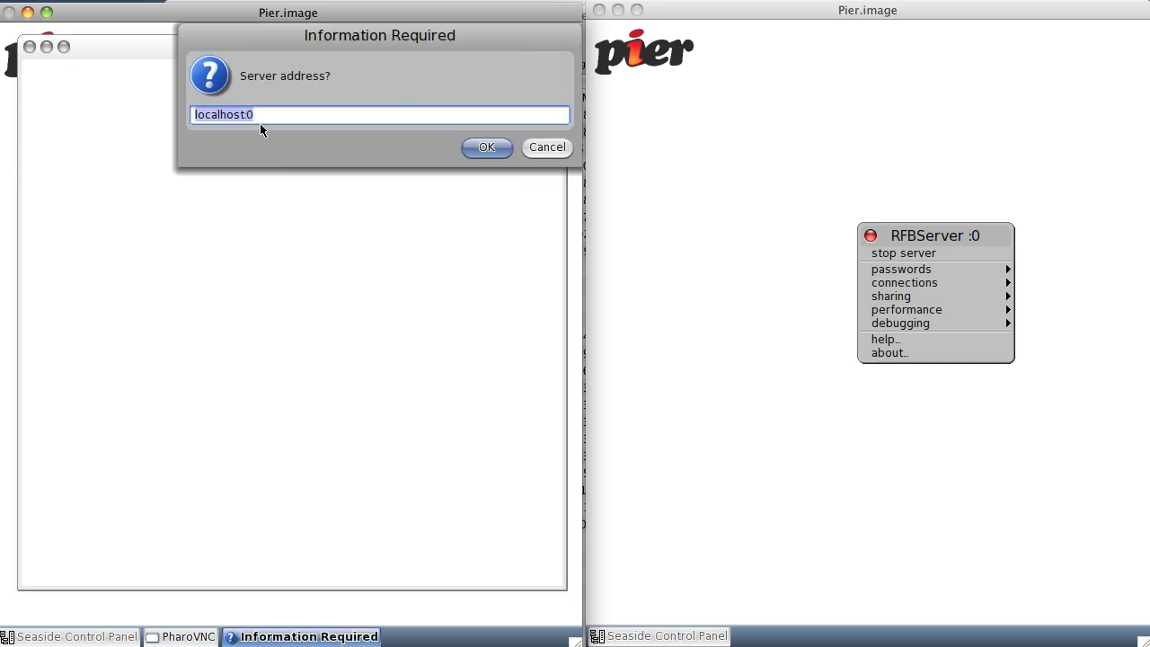
mouse_move(658, 134)
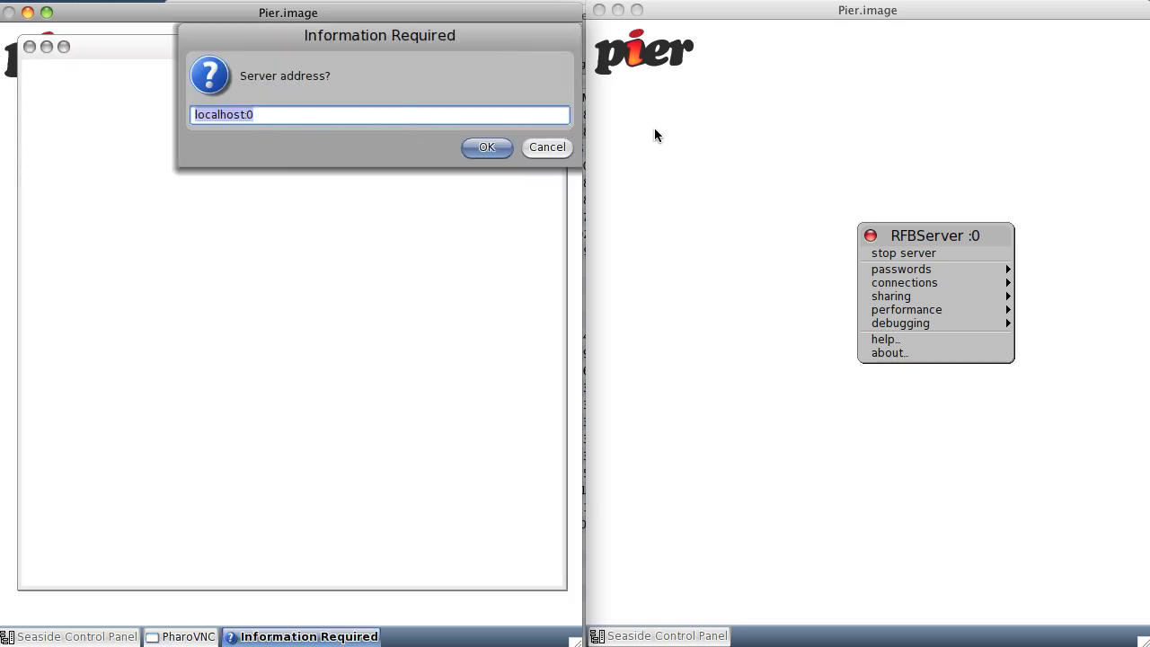
mouse_move(488, 147)
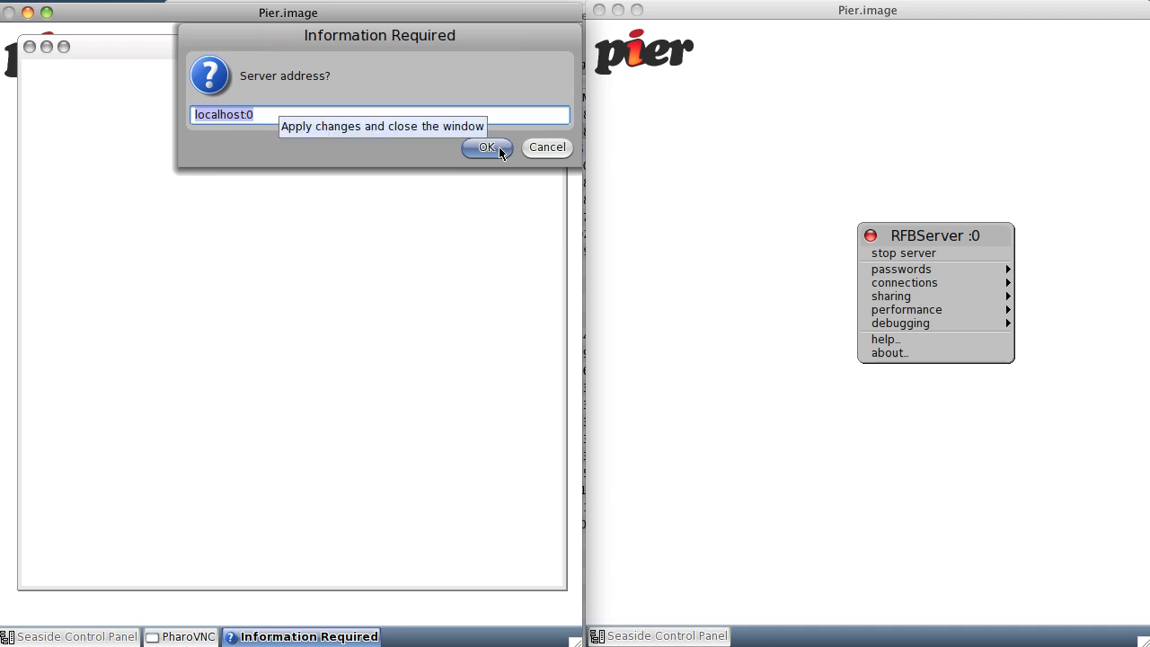
click(487, 147)
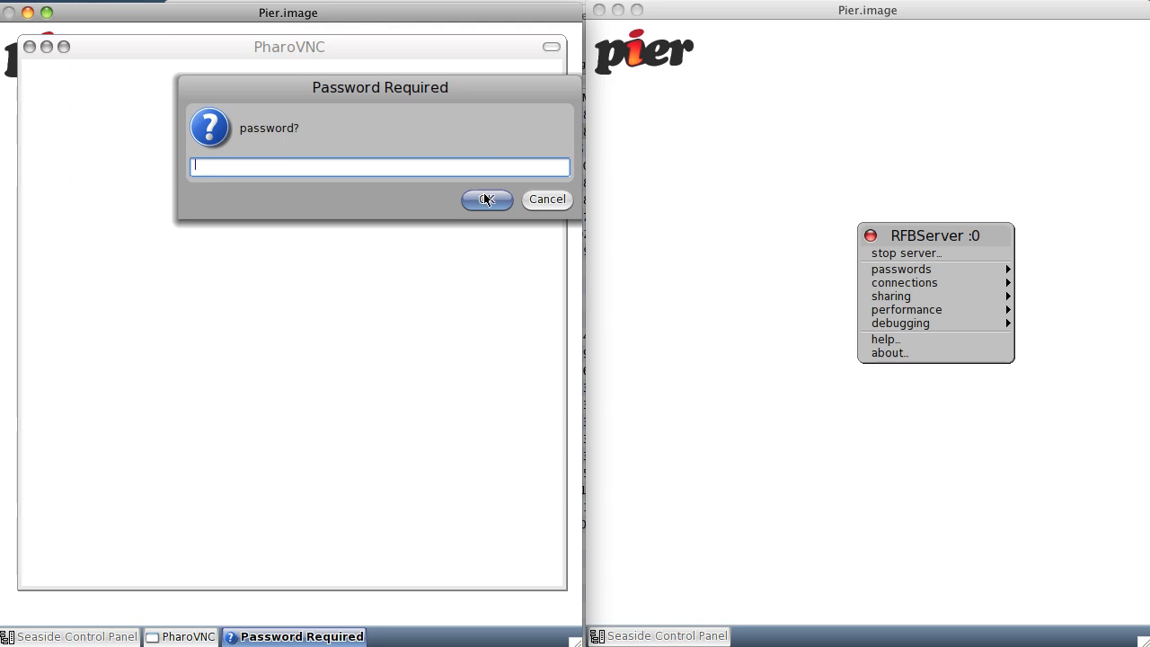
- Submit the password so the viewer mirrors the Pier image desktop with its RFBServer panel
click(485, 198)
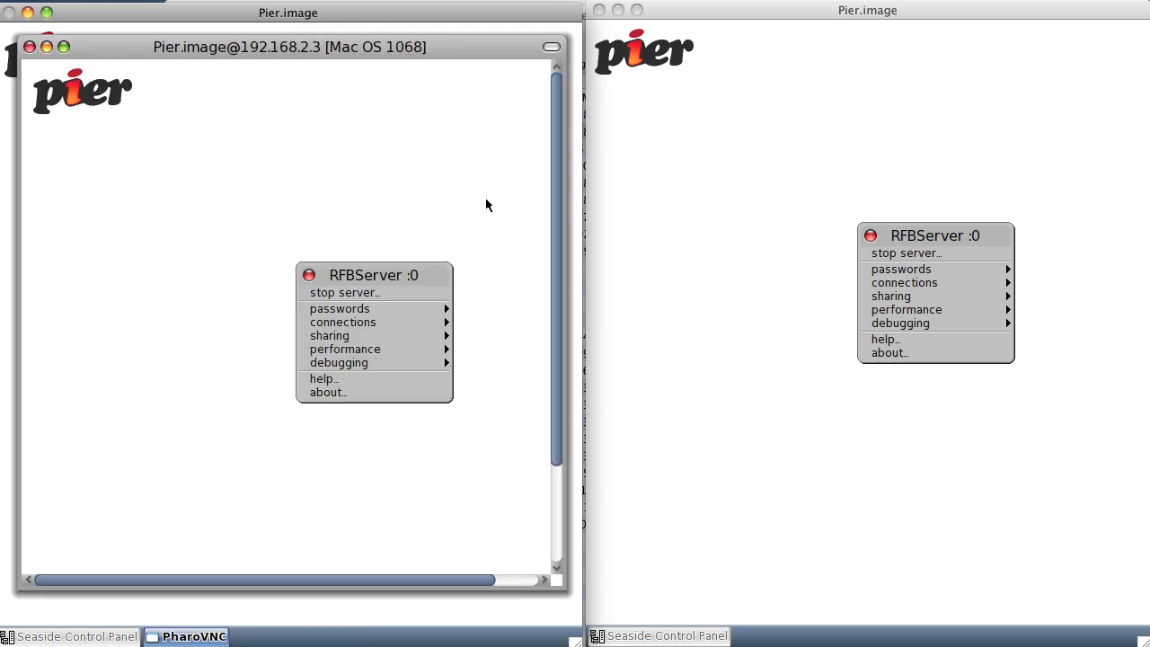
mouse_move(331, 259)
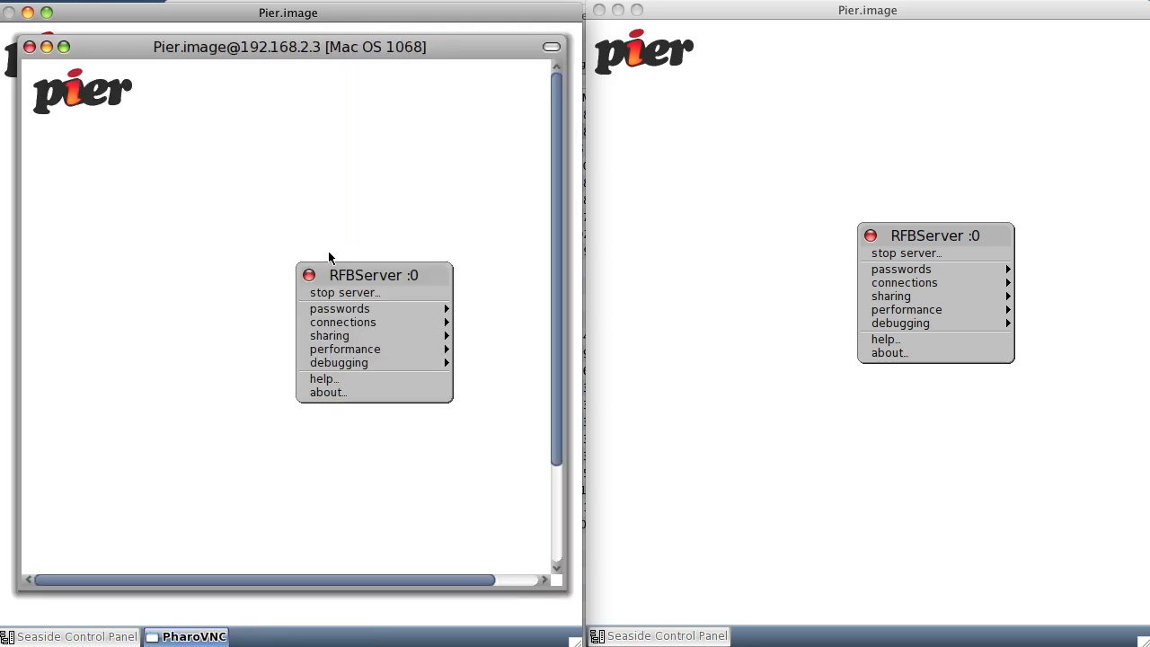
mouse_move(342, 10)
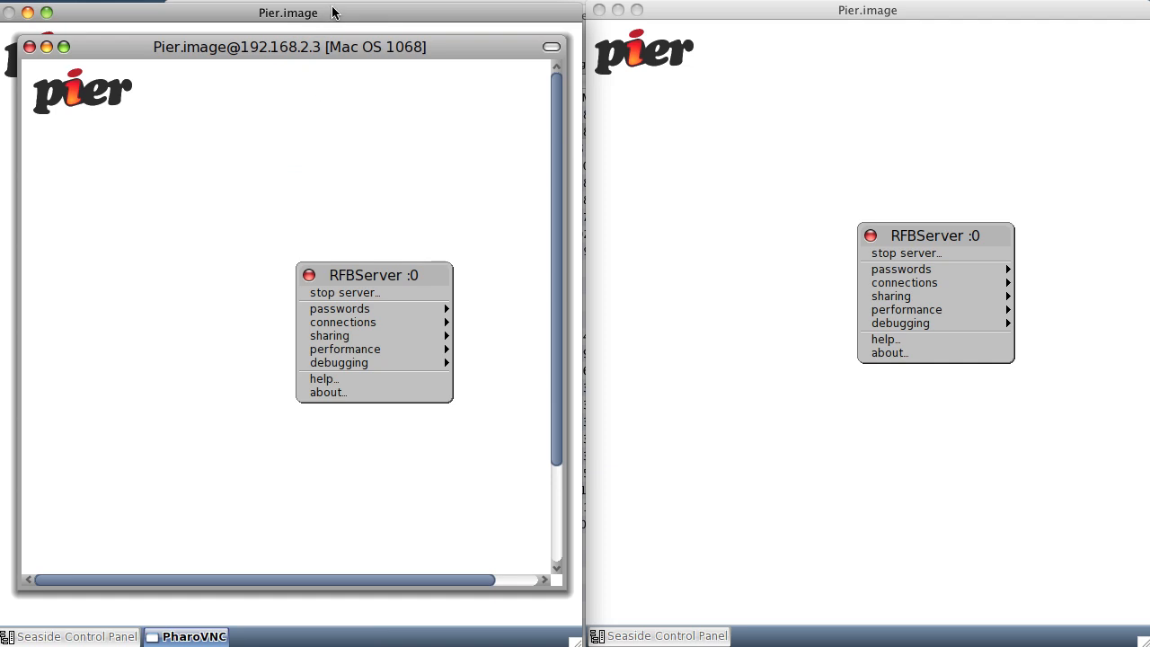
mouse_move(802, 223)
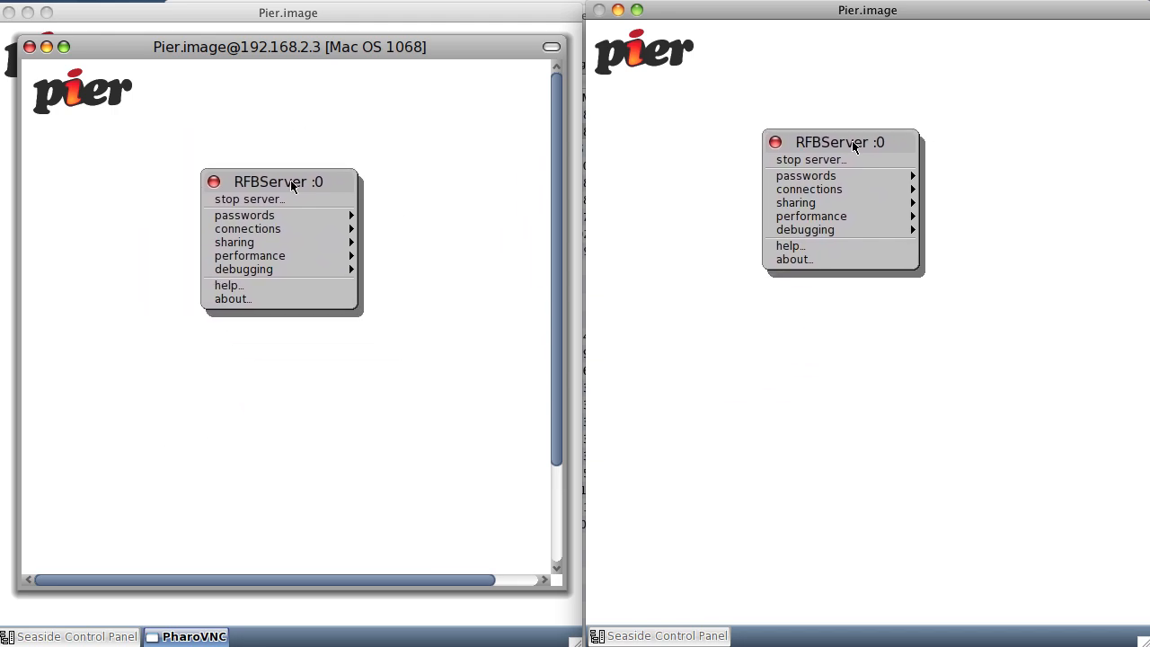
mouse_move(604, 191)
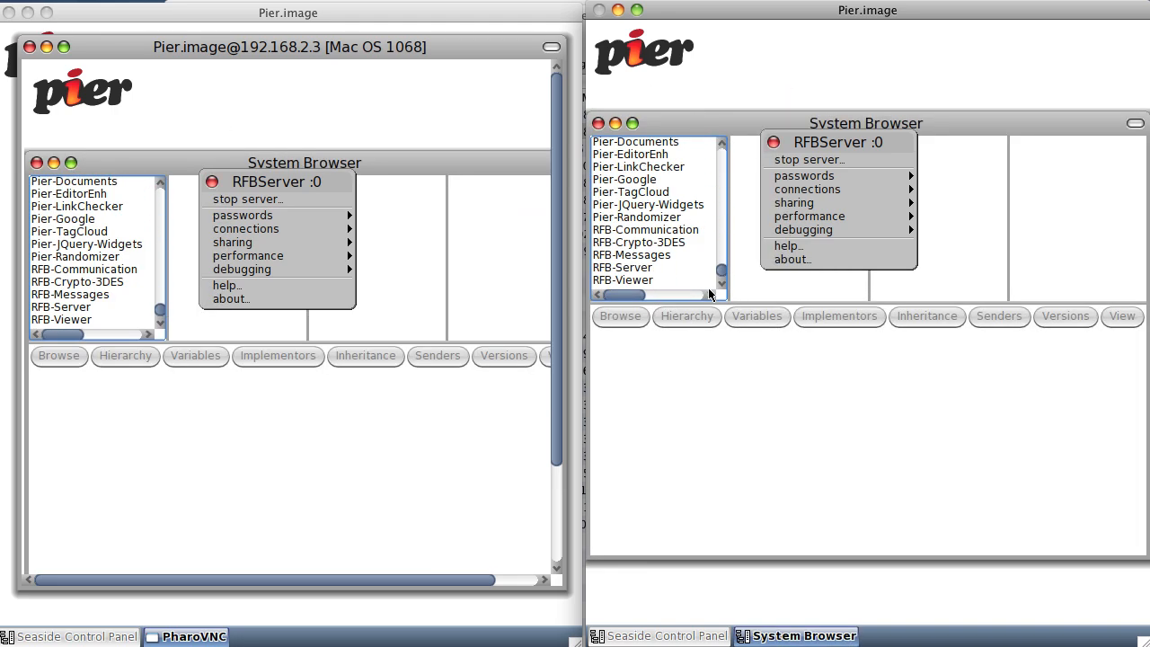
mouse_move(672, 273)
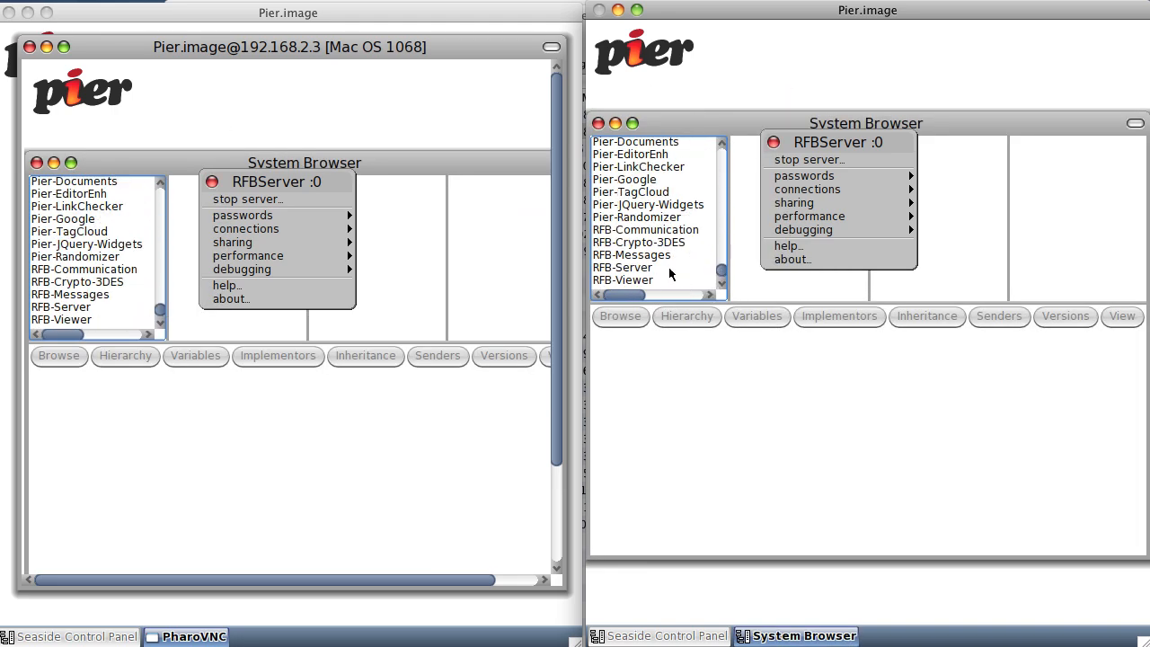
mouse_move(648, 273)
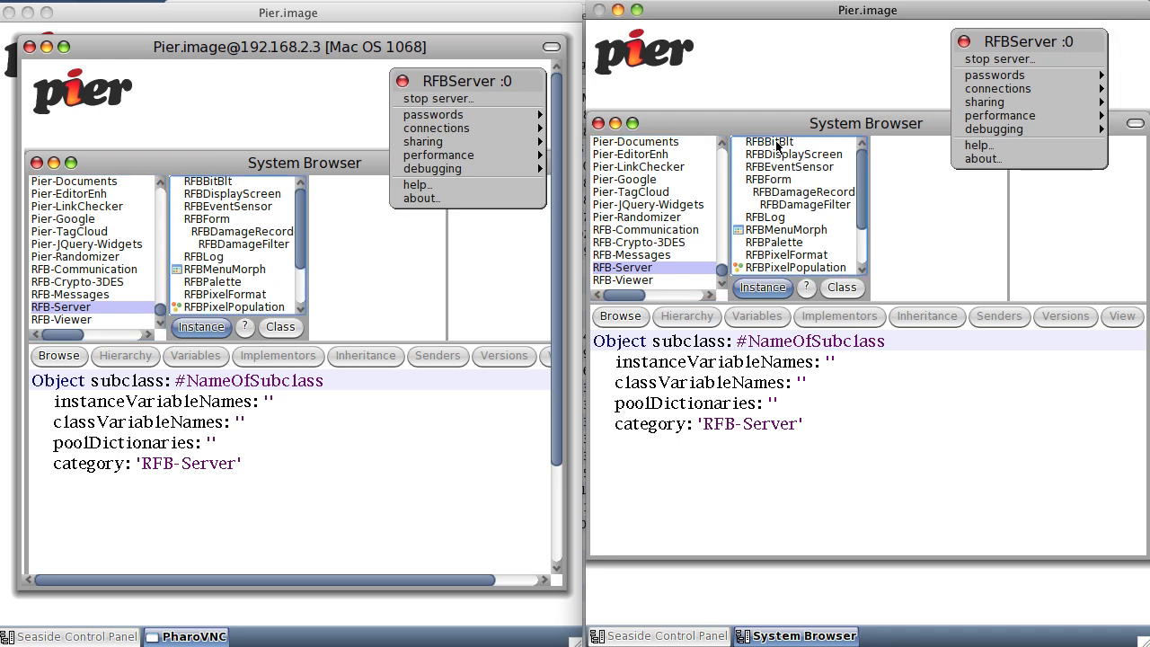
- Select the RFBBitBlt class in the RFB-Server package of the System Browser
click(769, 140)
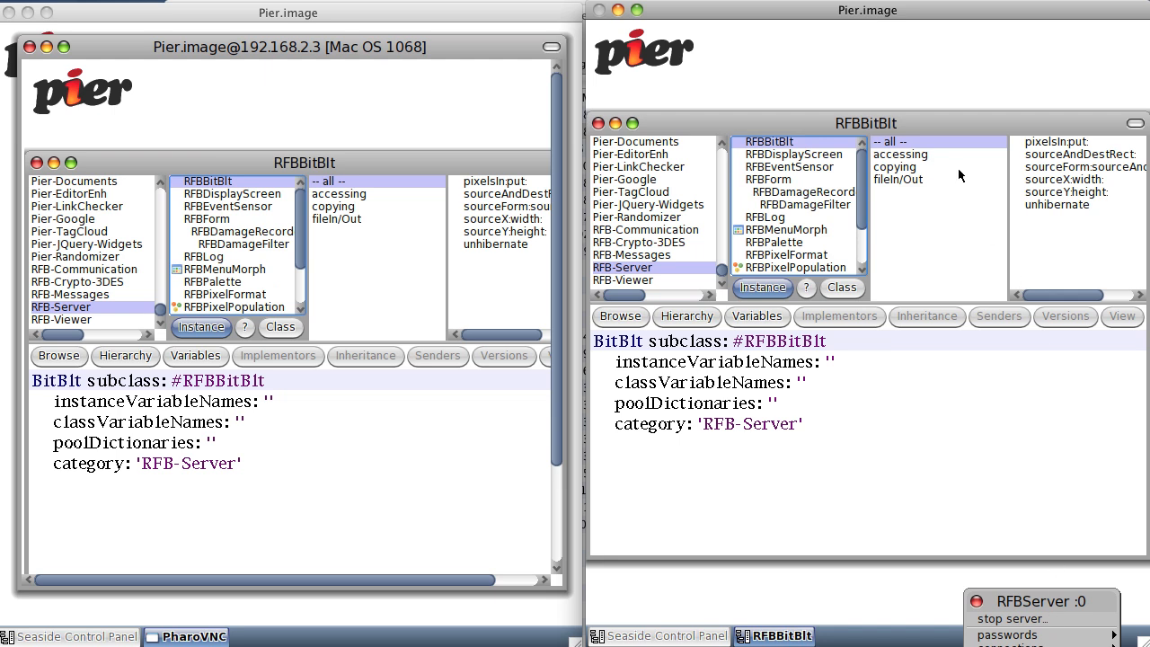
mouse_move(1060, 140)
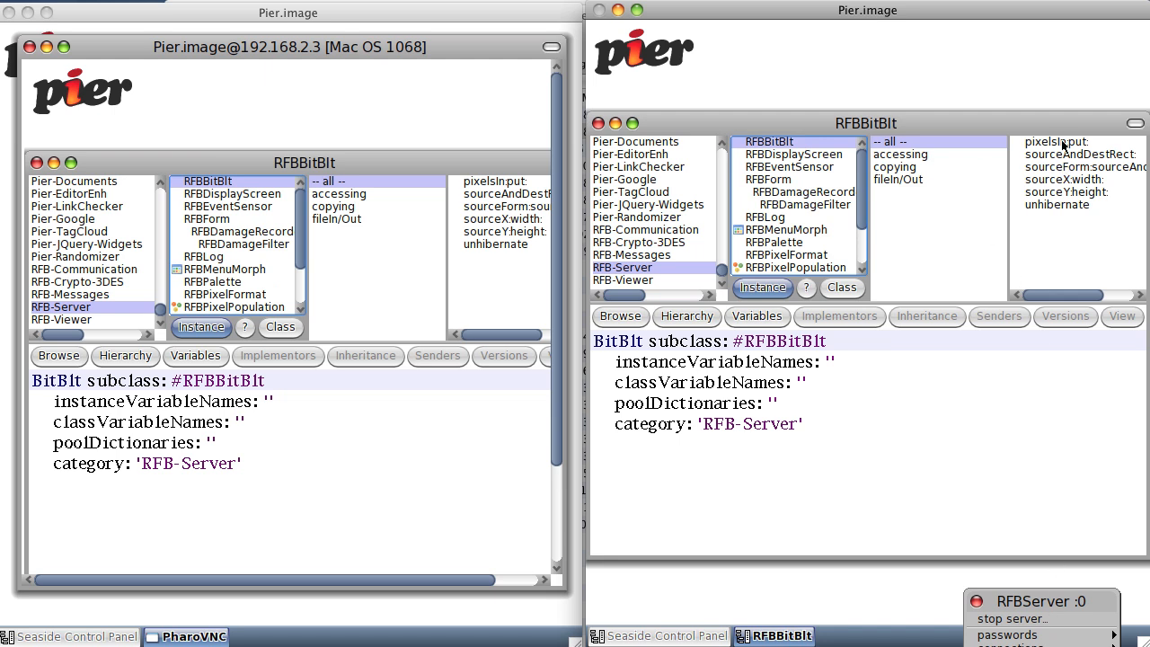
- Display the source of RFBBitBlt's pixelsIn:put: method in the System Browser
click(1051, 144)
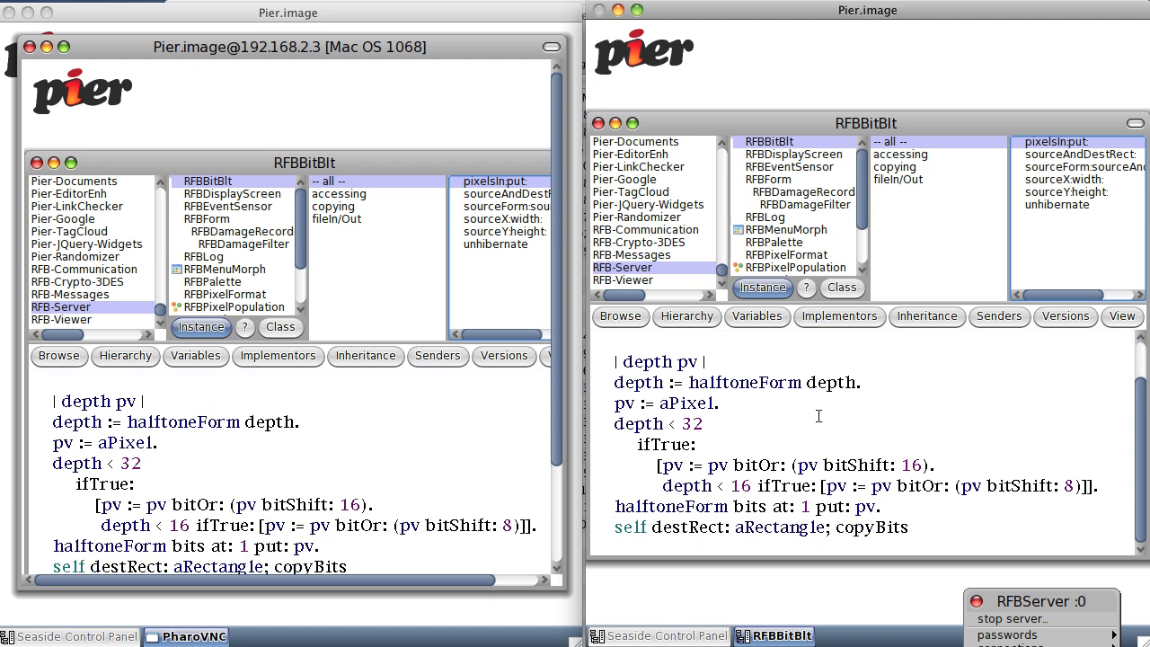
mouse_move(1087, 155)
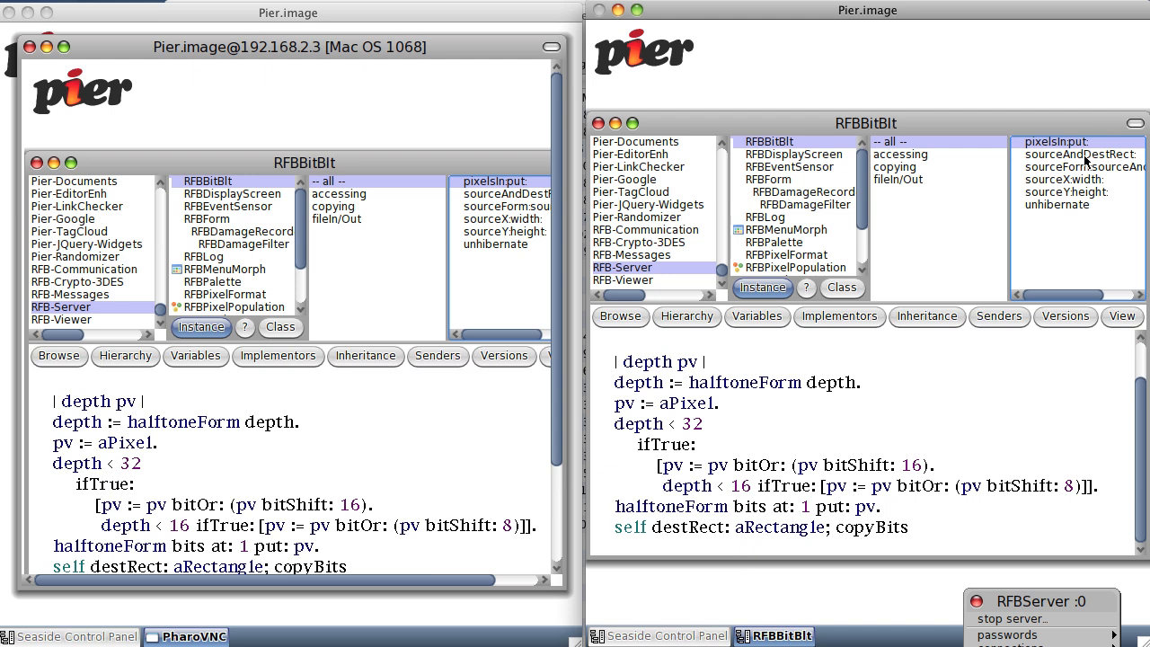
mouse_move(854, 70)
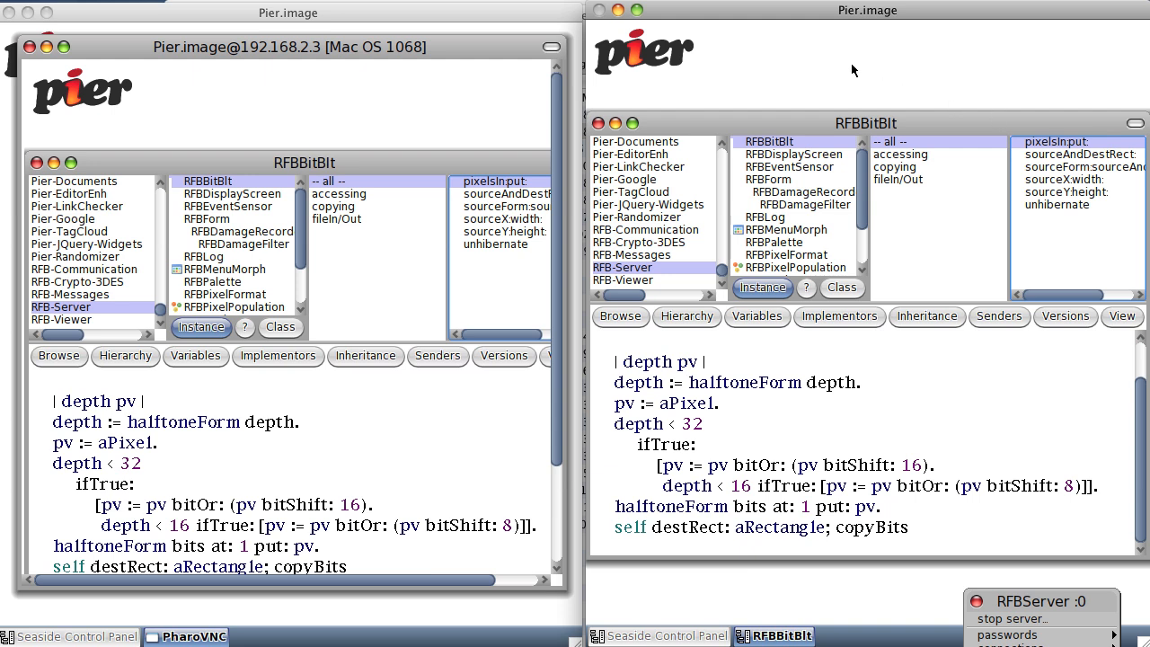
mouse_move(1082, 183)
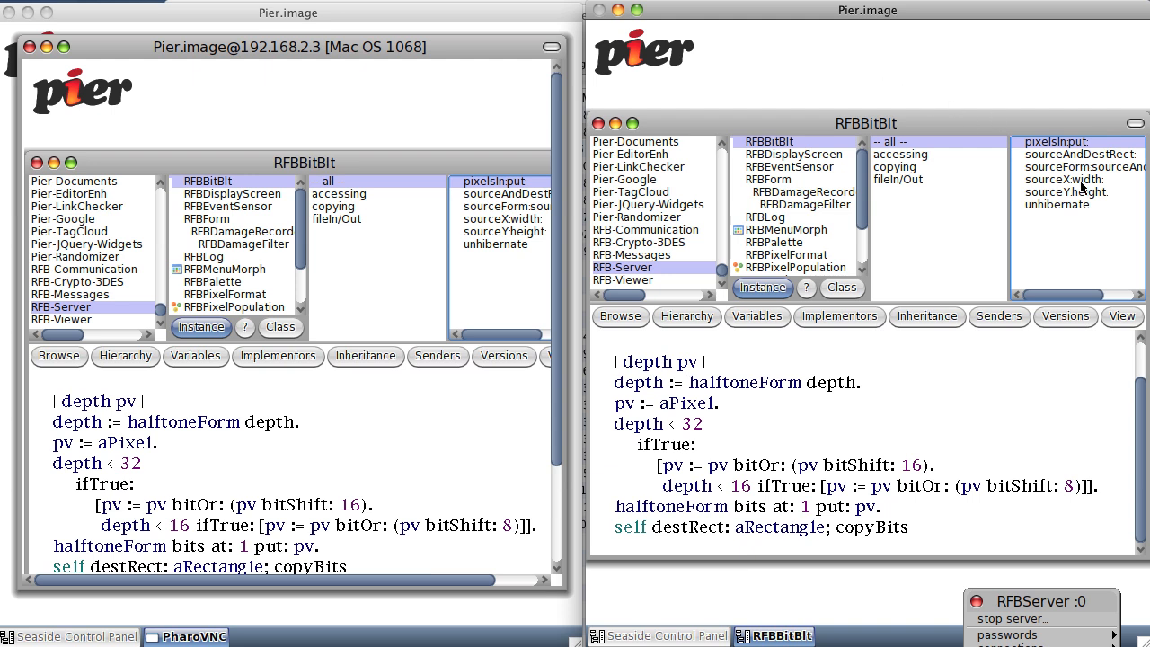
mouse_move(836, 54)
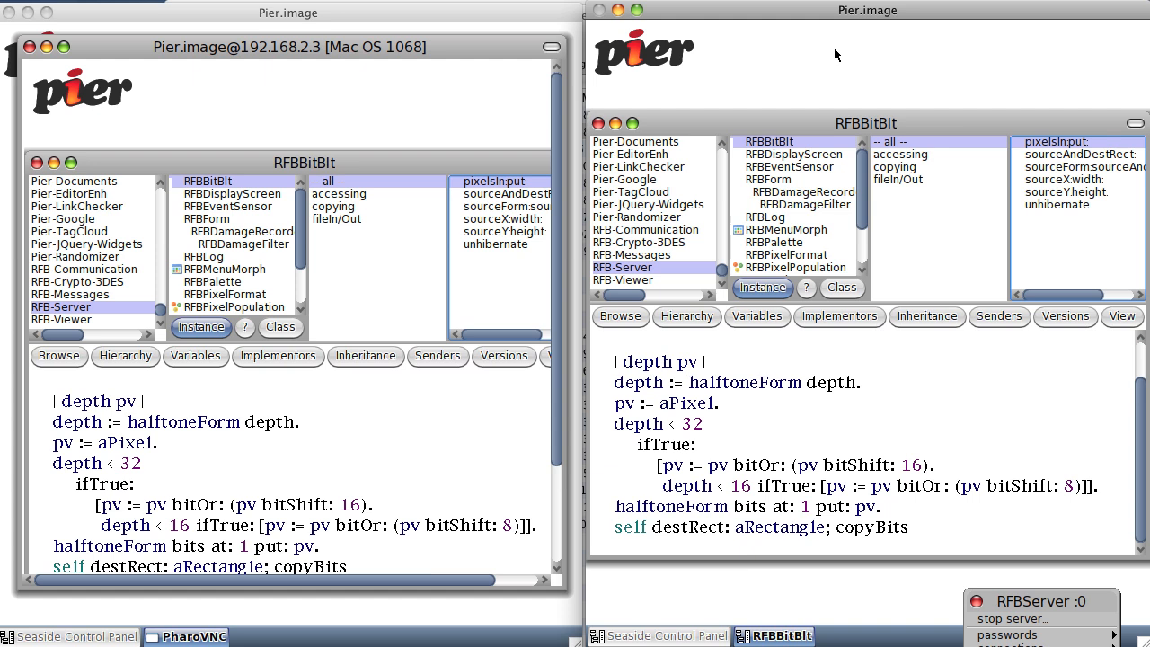
mouse_move(758, 80)
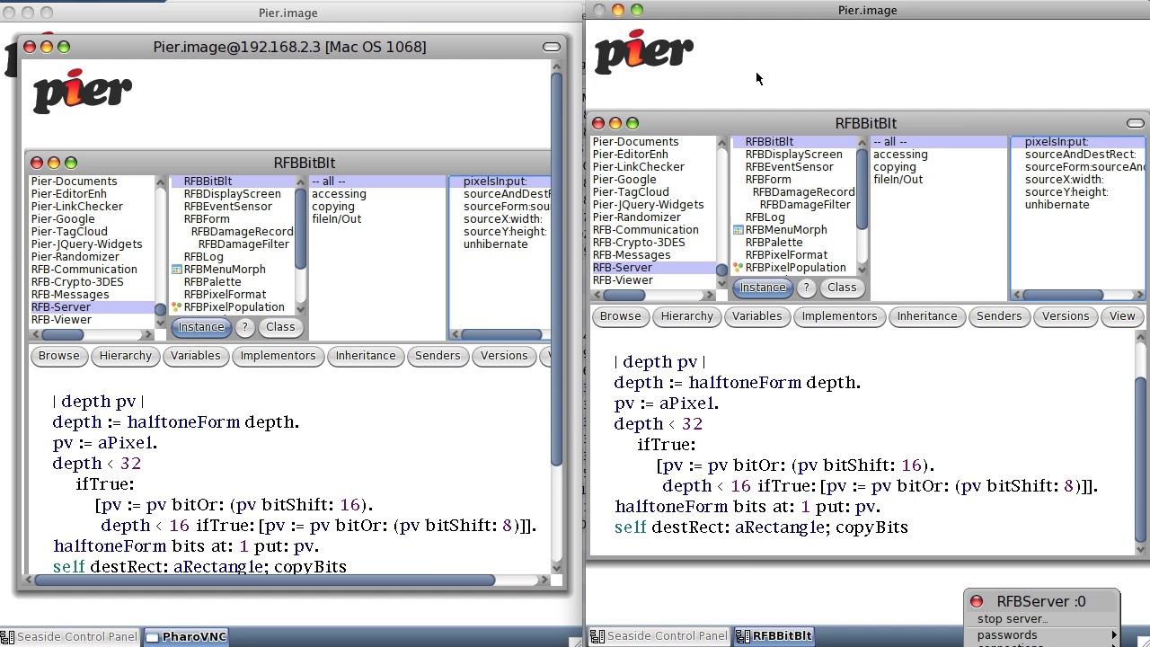
mouse_move(1028, 165)
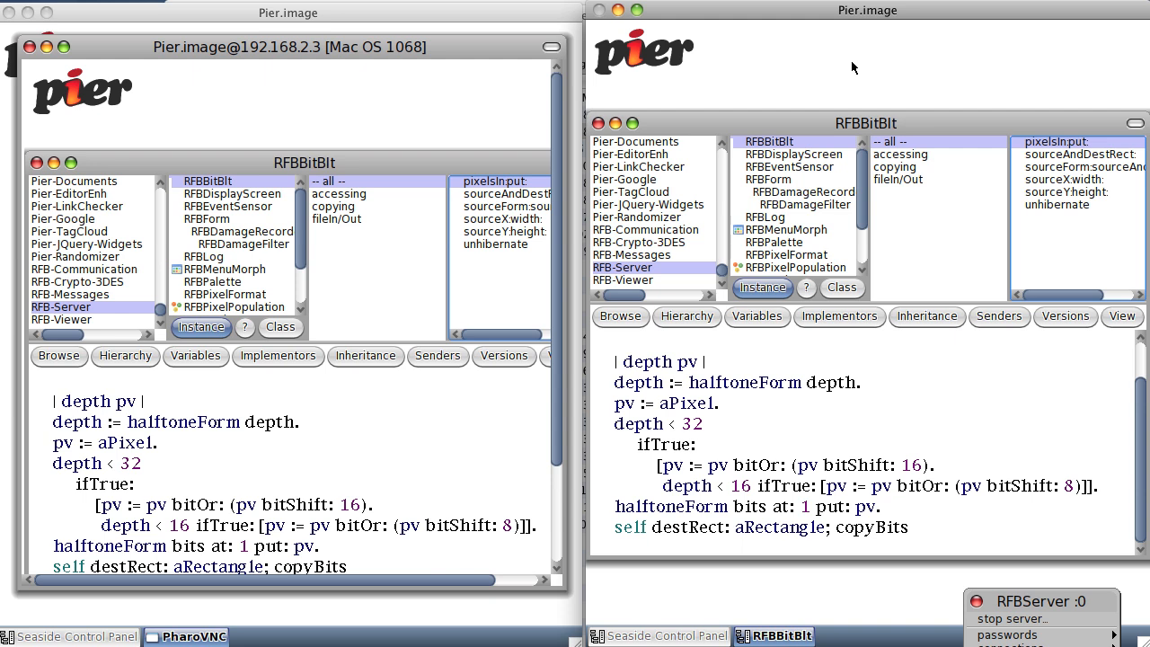
mouse_move(864, 65)
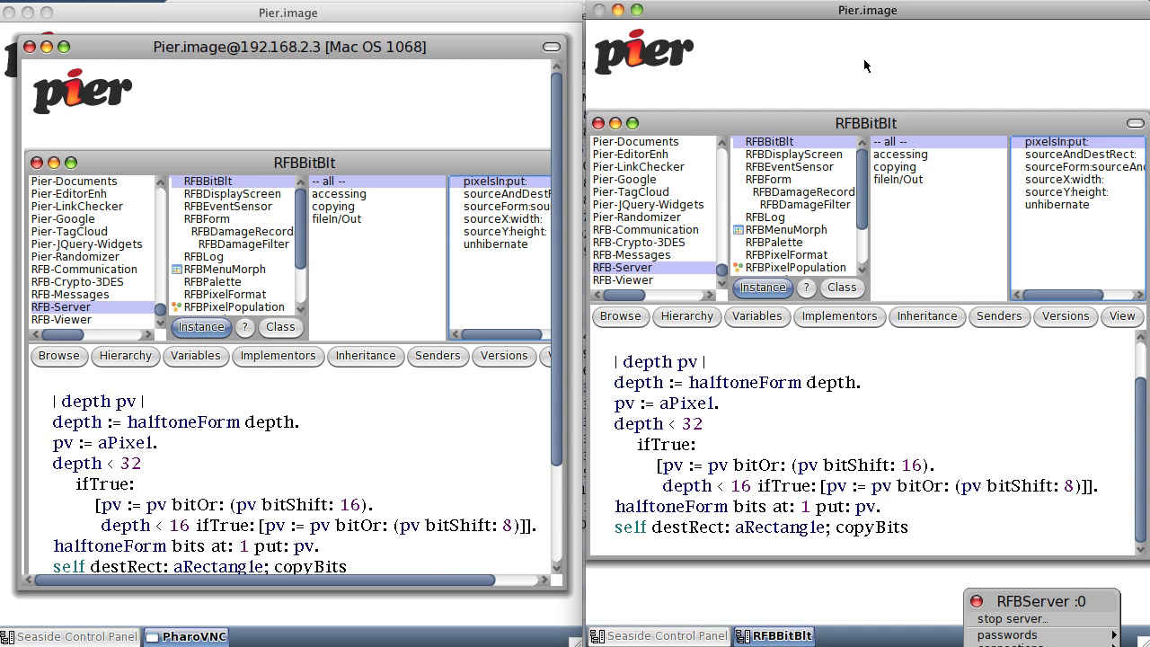
mouse_move(791, 140)
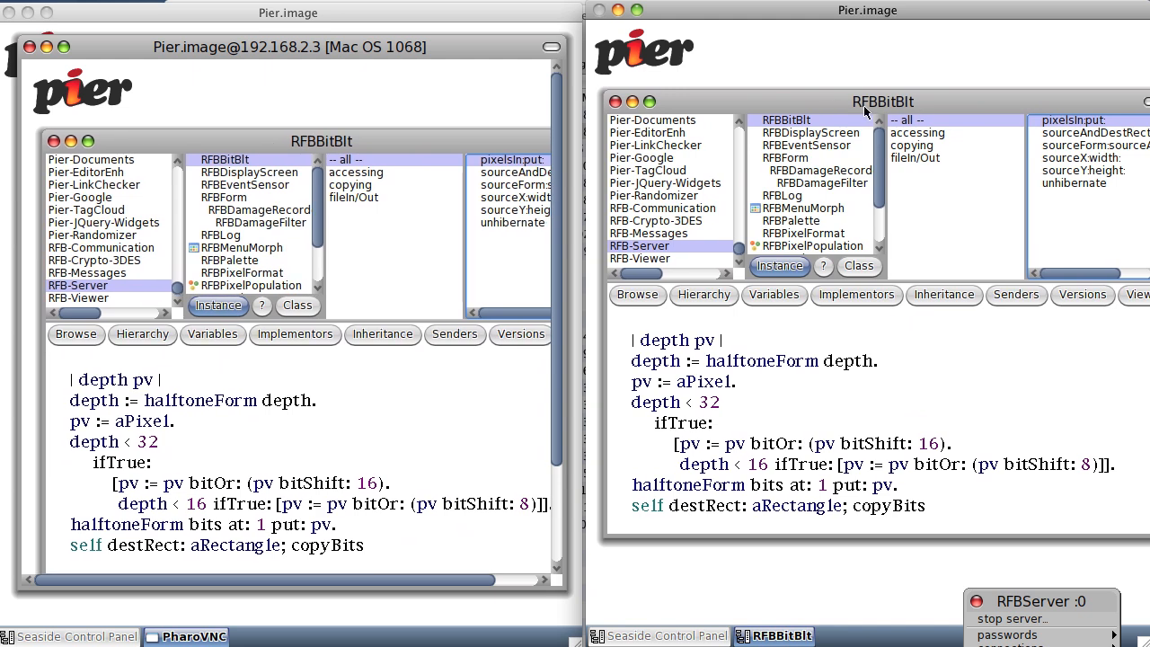
mouse_move(907, 100)
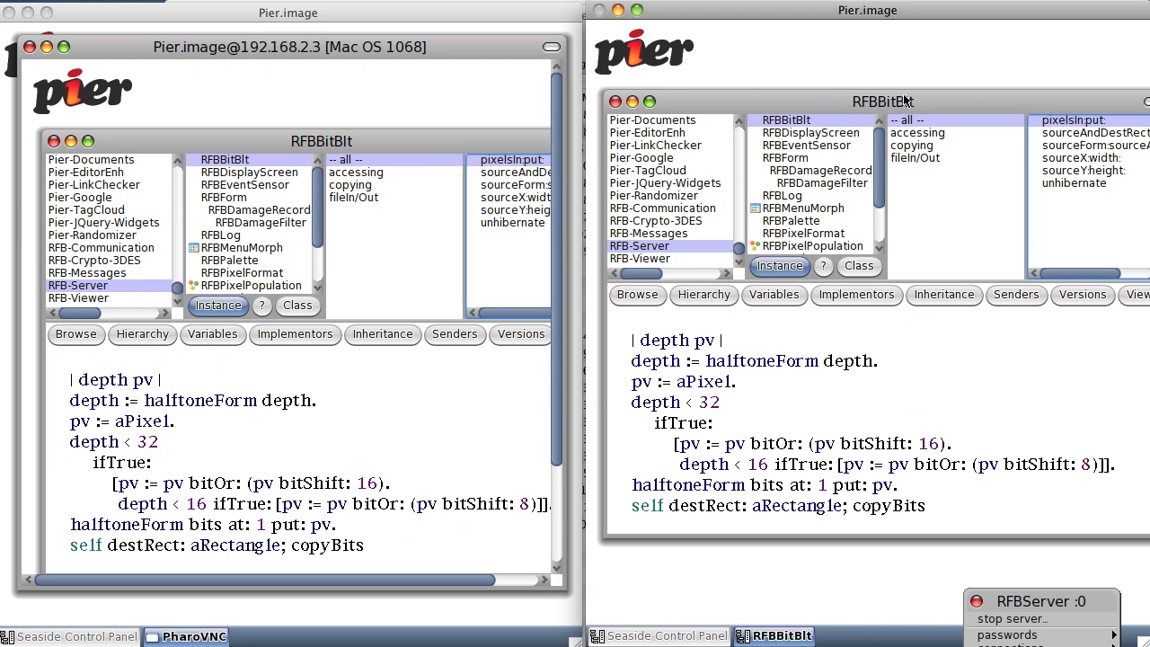